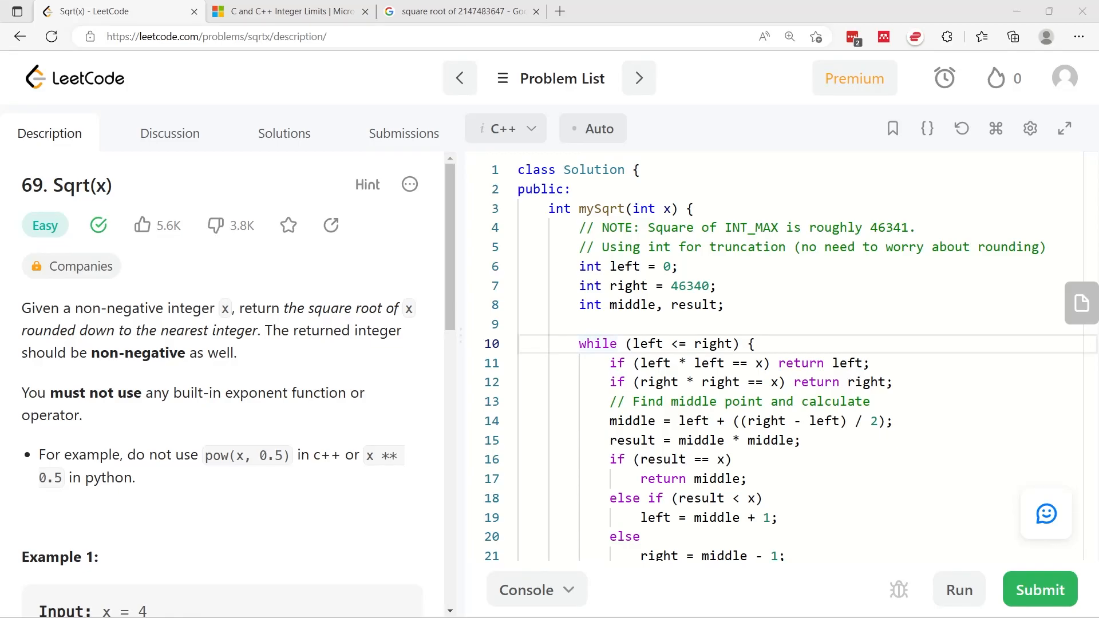
{"action": "mouse_move", "coordinate": [178, 341]}
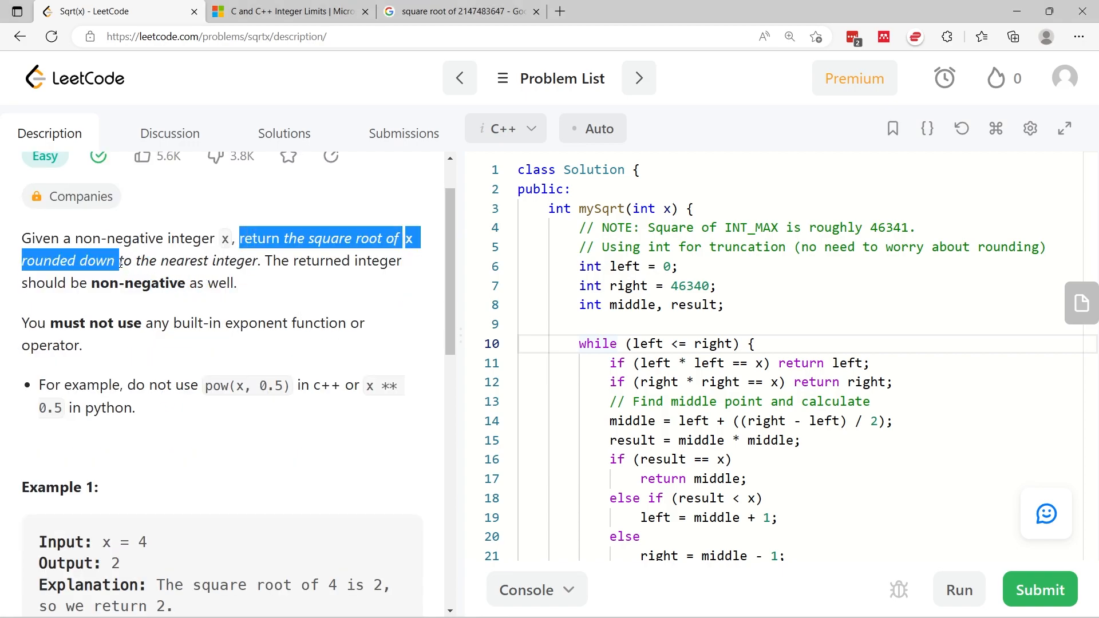
- Highlight the problem's rounded-down square root requirement and the non-negative input note
{"action": "left_click_drag", "start_coordinate": [121, 260], "coordinate": [252, 259]}
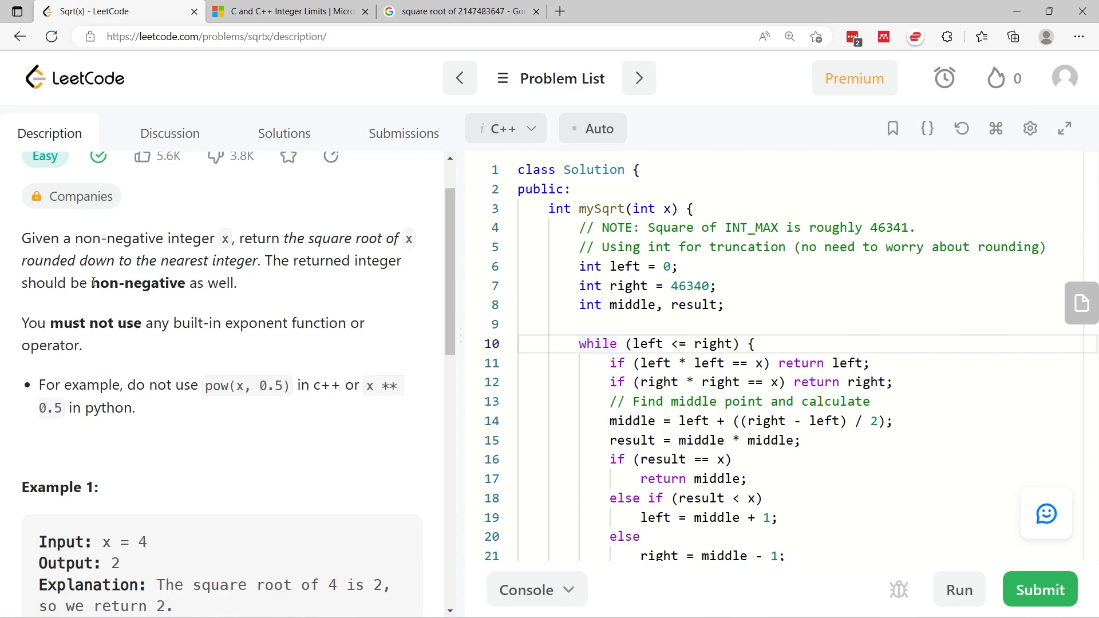
{"action": "double_click", "coordinate": [138, 283]}
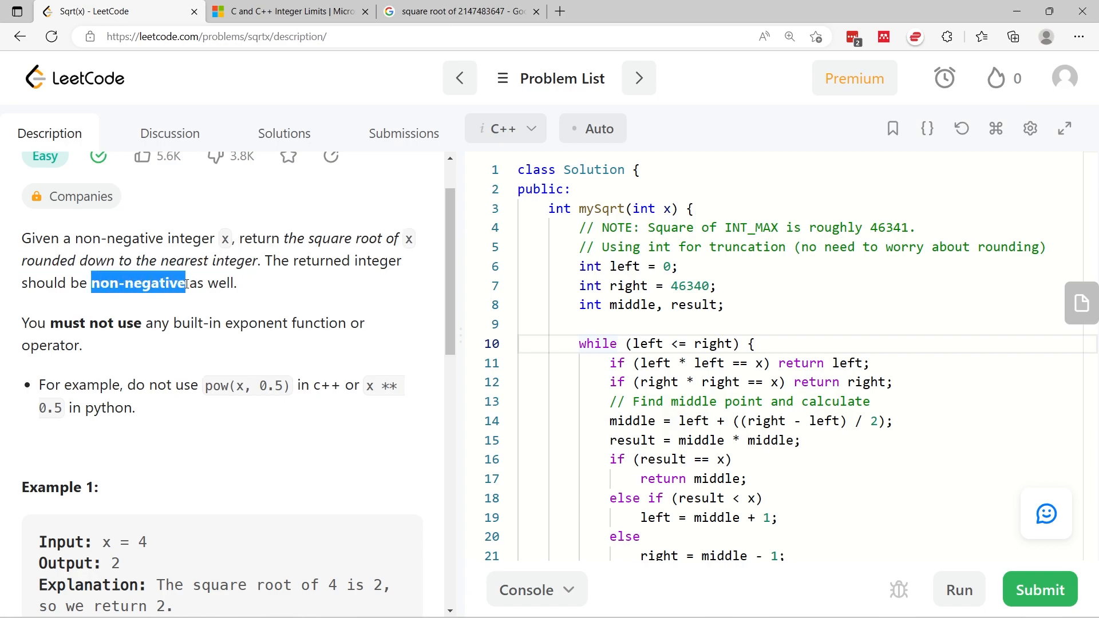
{"action": "left_click", "coordinate": [114, 343]}
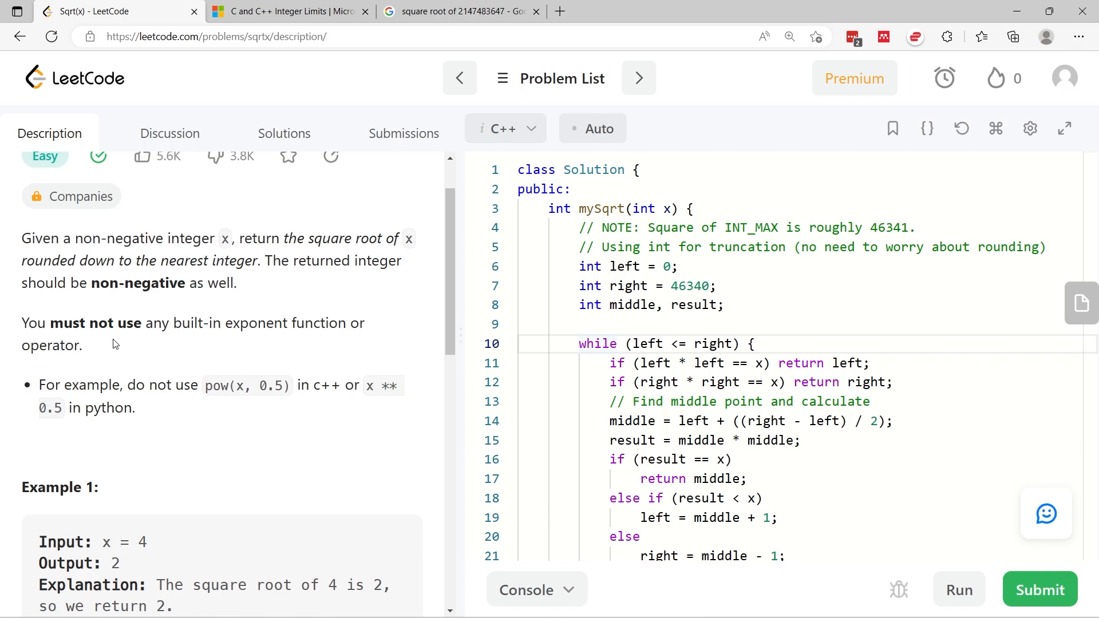
{"action": "mouse_move", "coordinate": [74, 371]}
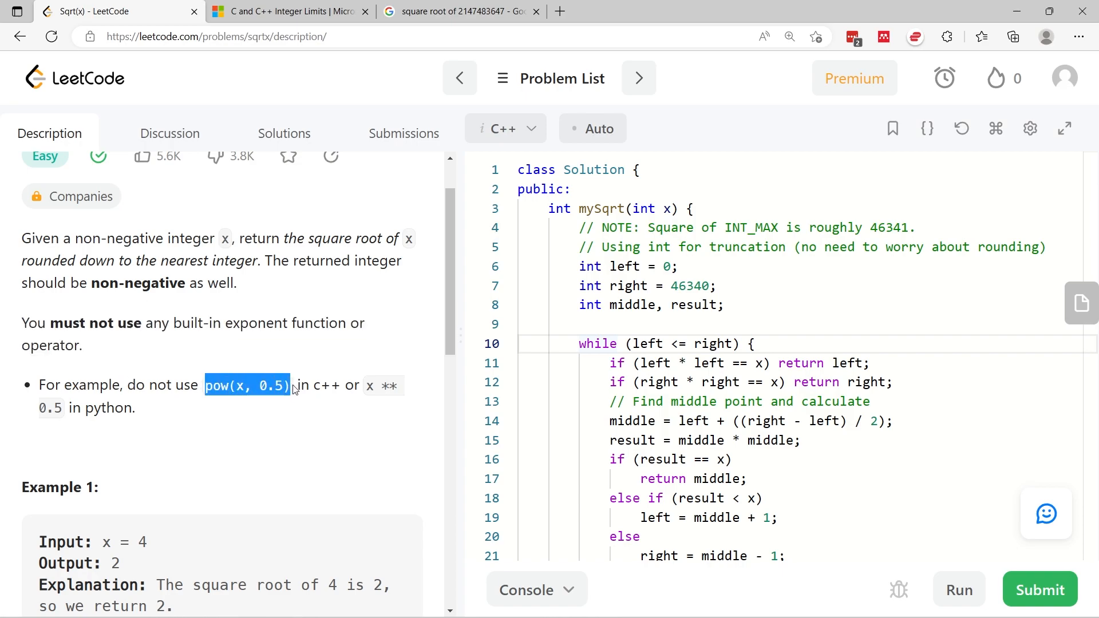
{"action": "mouse_move", "coordinate": [252, 392]}
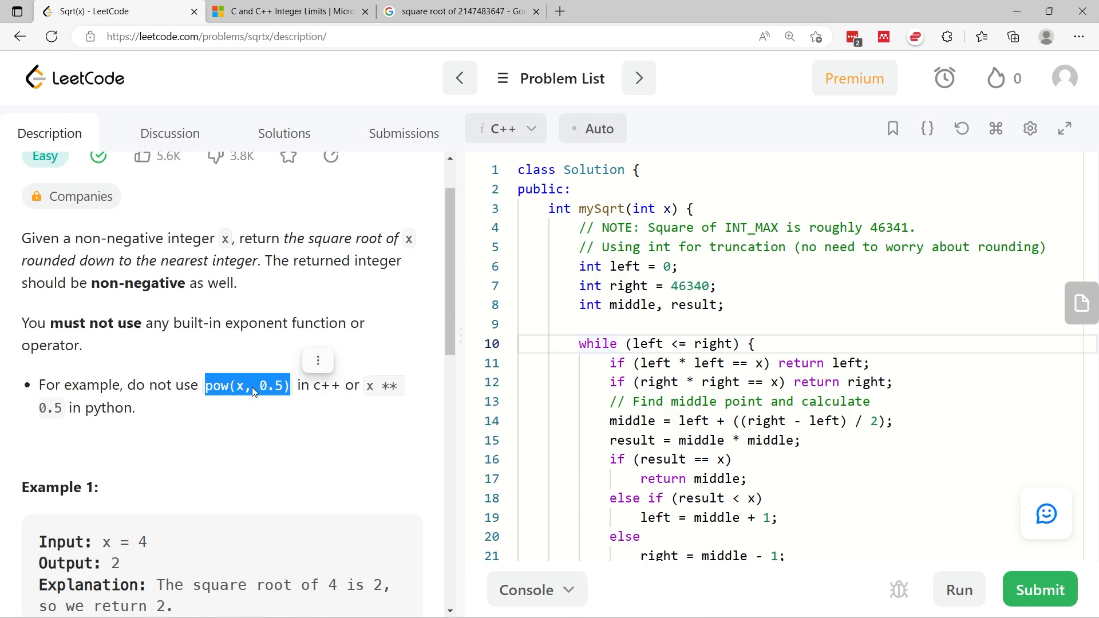
{"action": "mouse_move", "coordinate": [241, 341]}
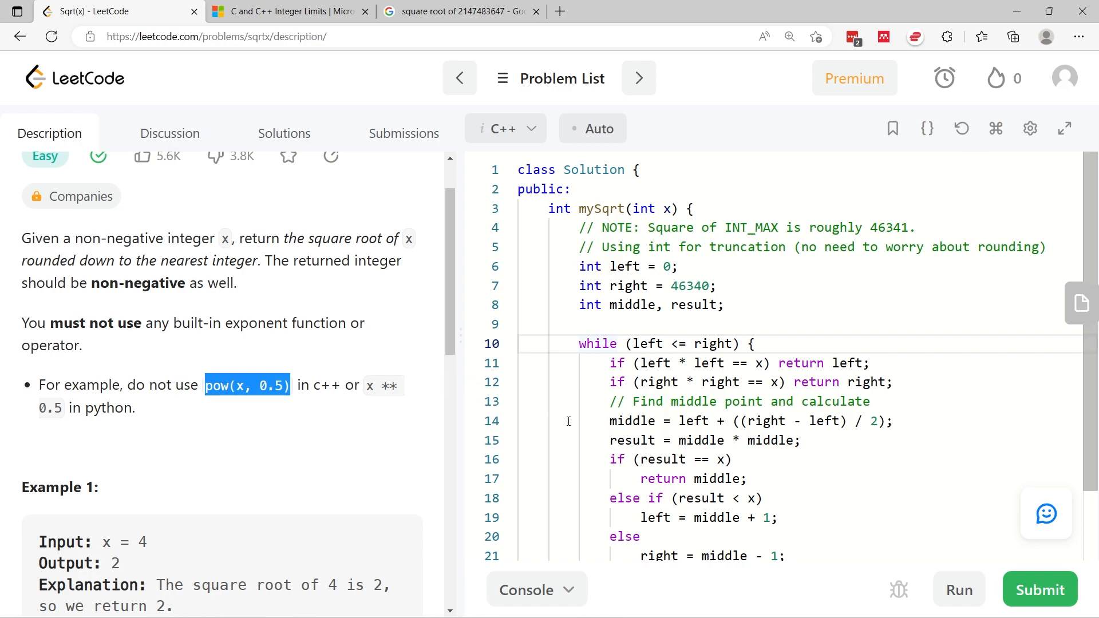
- Review Examples 1 and 2, emphasising that 8's square root 2.82842 rounds down to 2
{"action": "scroll", "scroll_direction": "down", "scroll_amount": 3}
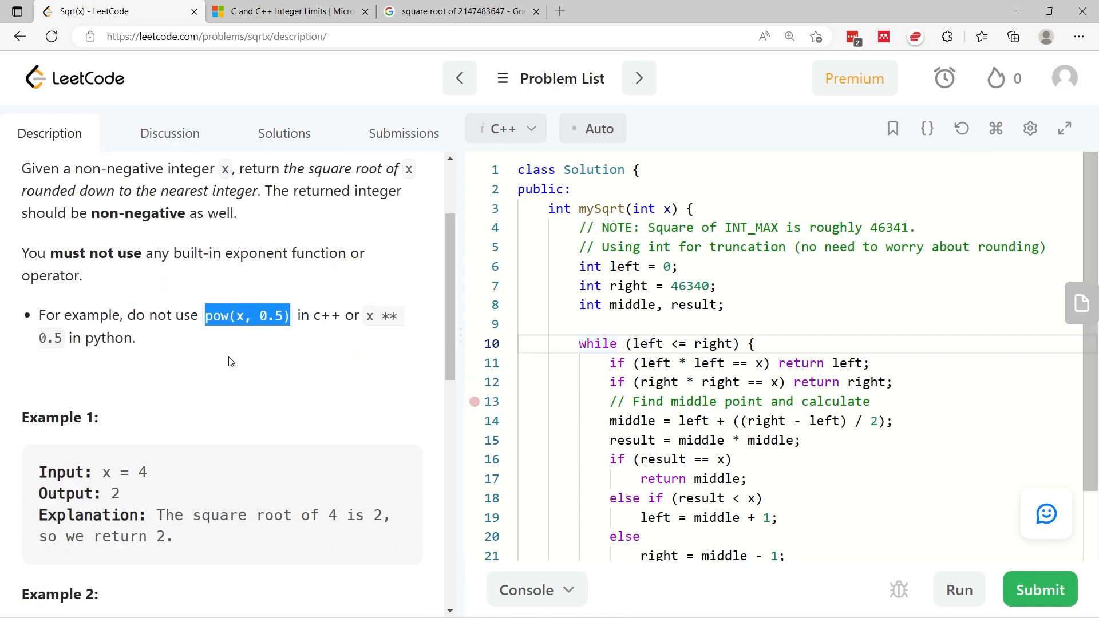
{"action": "scroll", "scroll_direction": "down", "scroll_amount": 3}
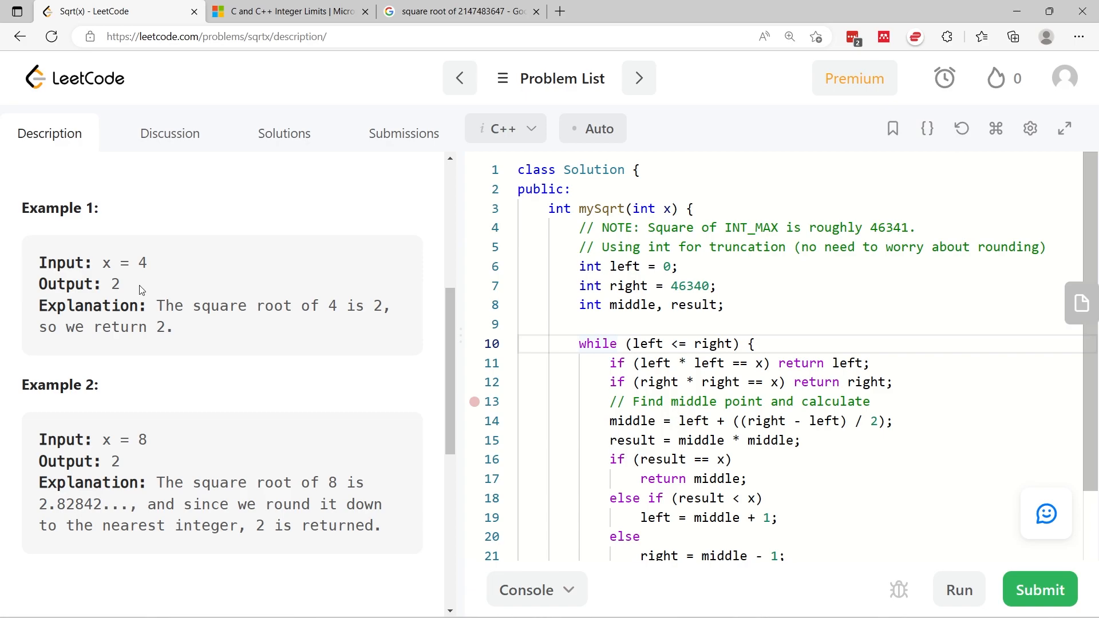
{"action": "double_click", "coordinate": [124, 264]}
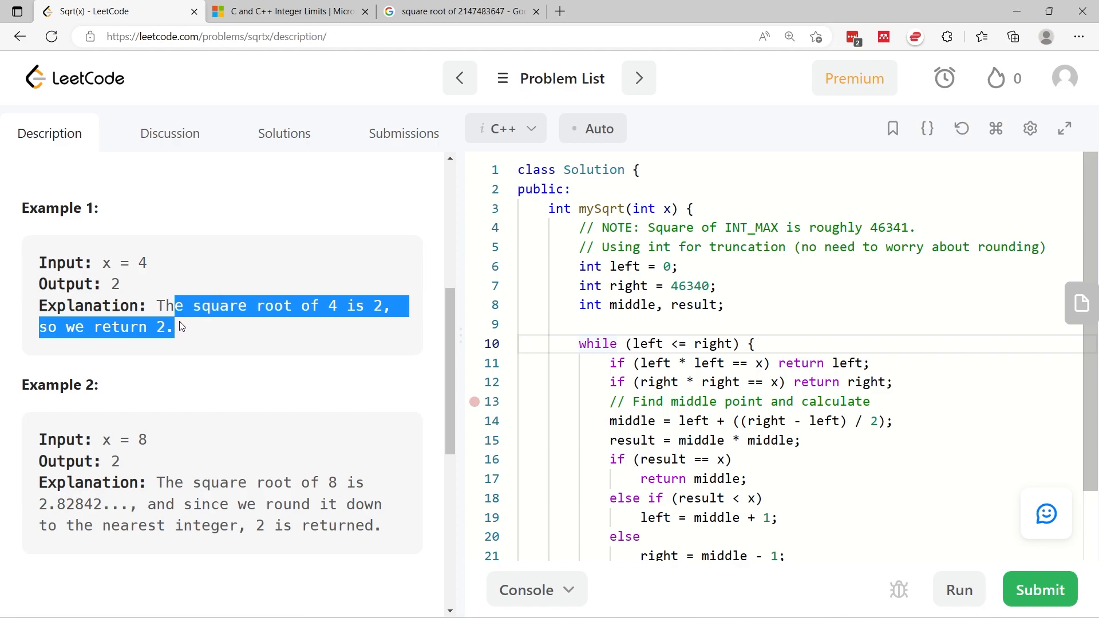
{"action": "scroll", "scroll_direction": "down", "scroll_amount": 3}
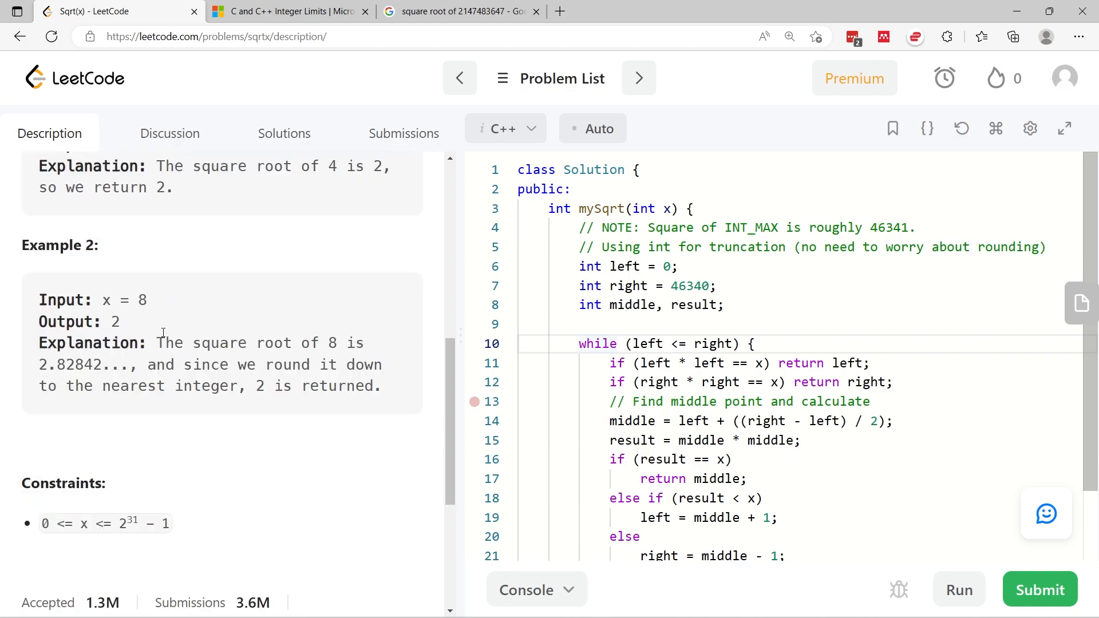
{"action": "double_click", "coordinate": [124, 300]}
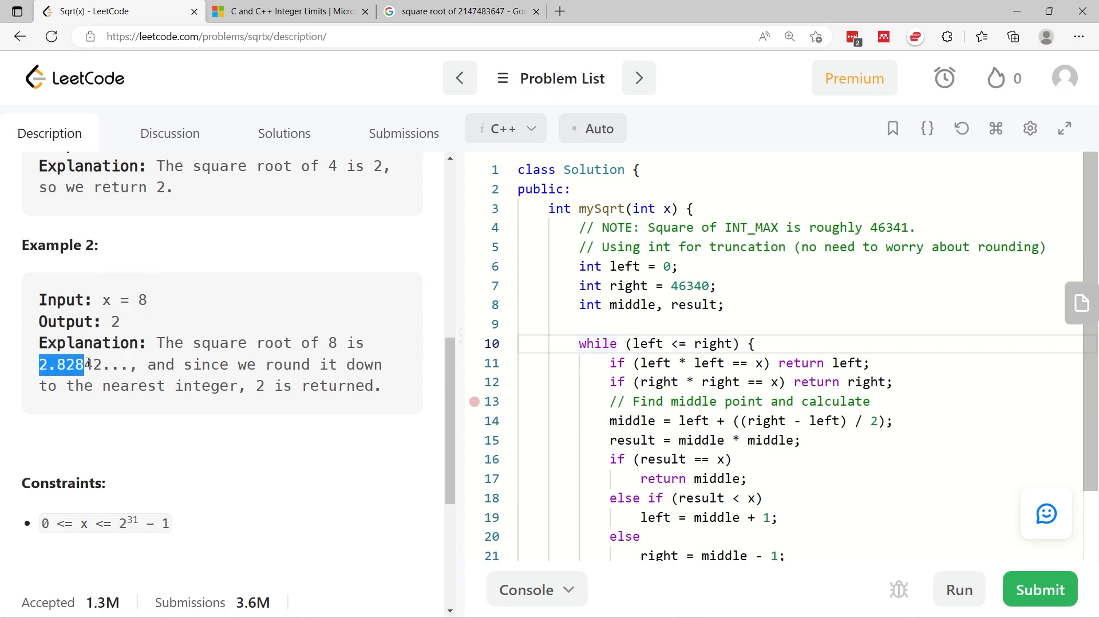
{"action": "scroll", "scroll_direction": "up", "scroll_amount": 3}
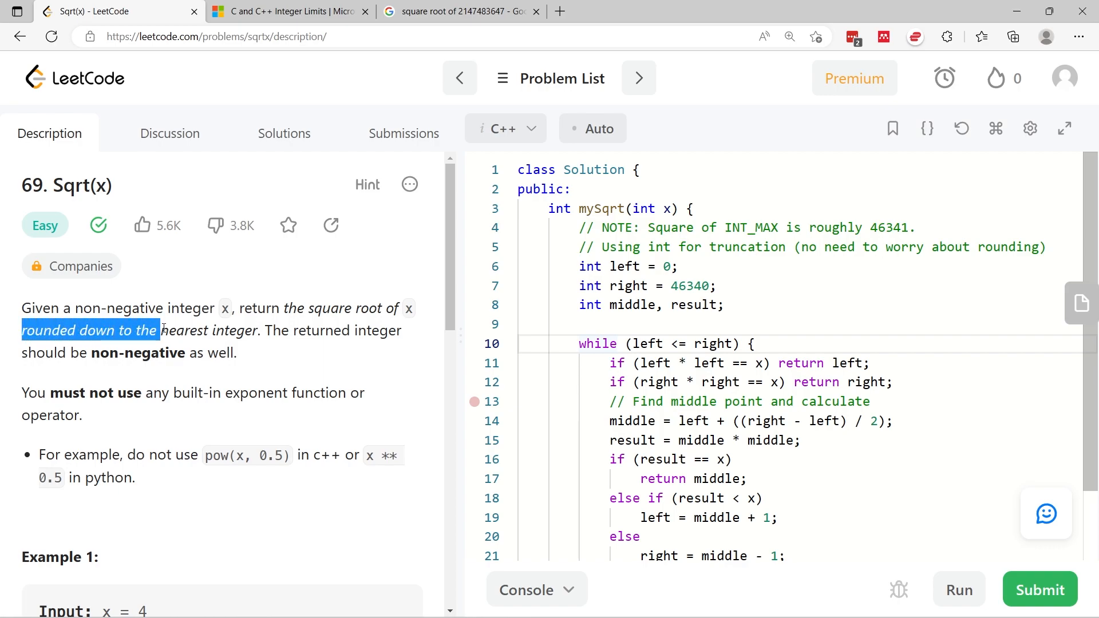
{"action": "scroll", "scroll_direction": "down", "scroll_amount": 3}
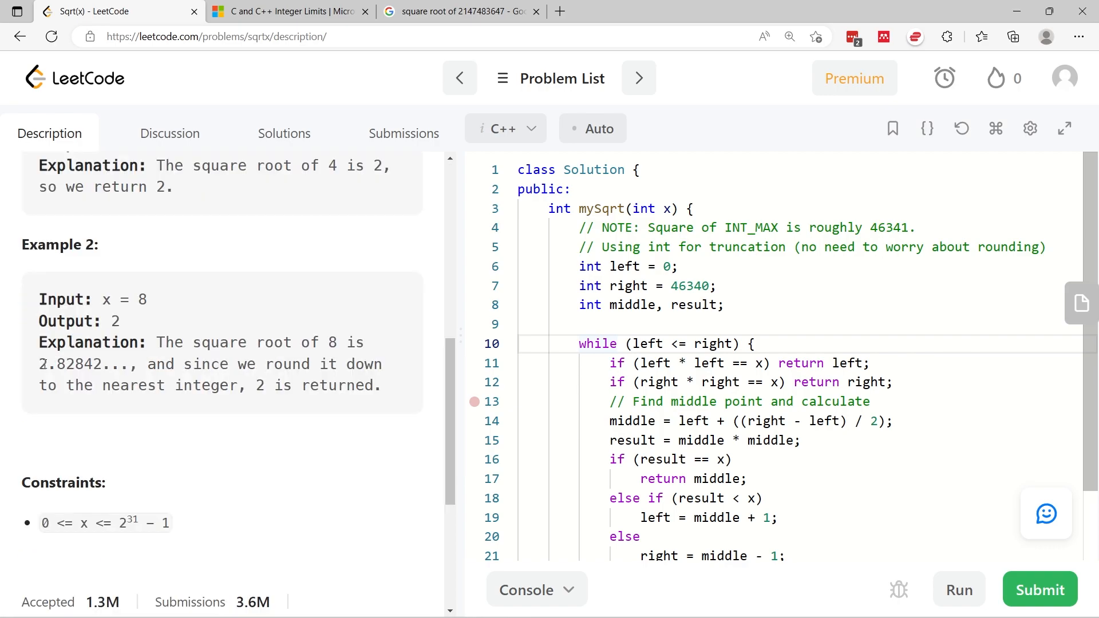
{"action": "double_click", "coordinate": [70, 364]}
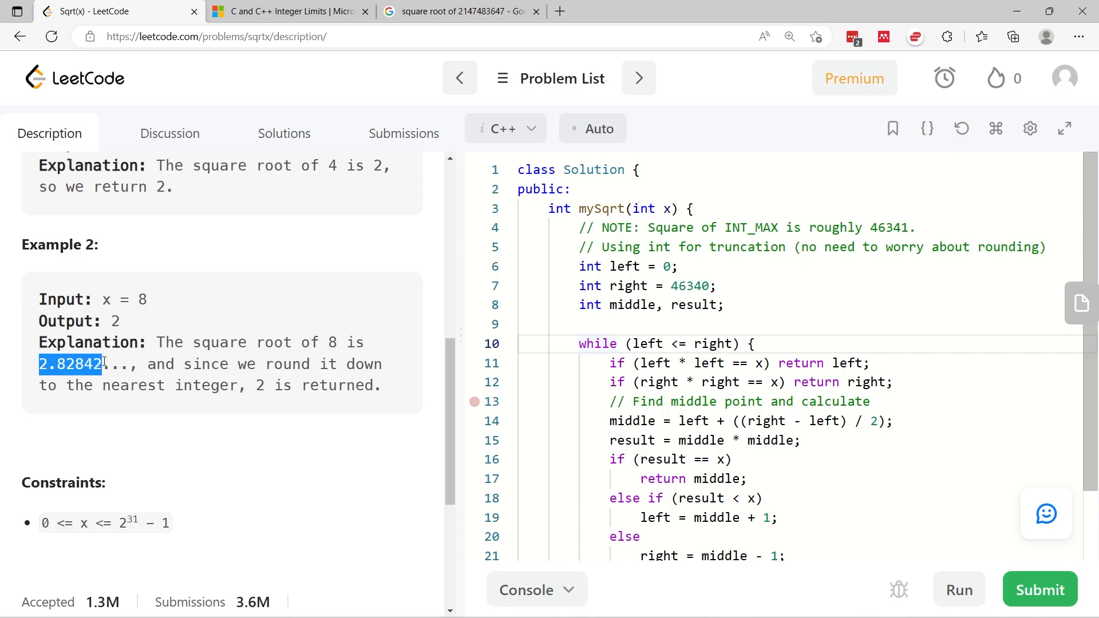
{"action": "double_click", "coordinate": [141, 299]}
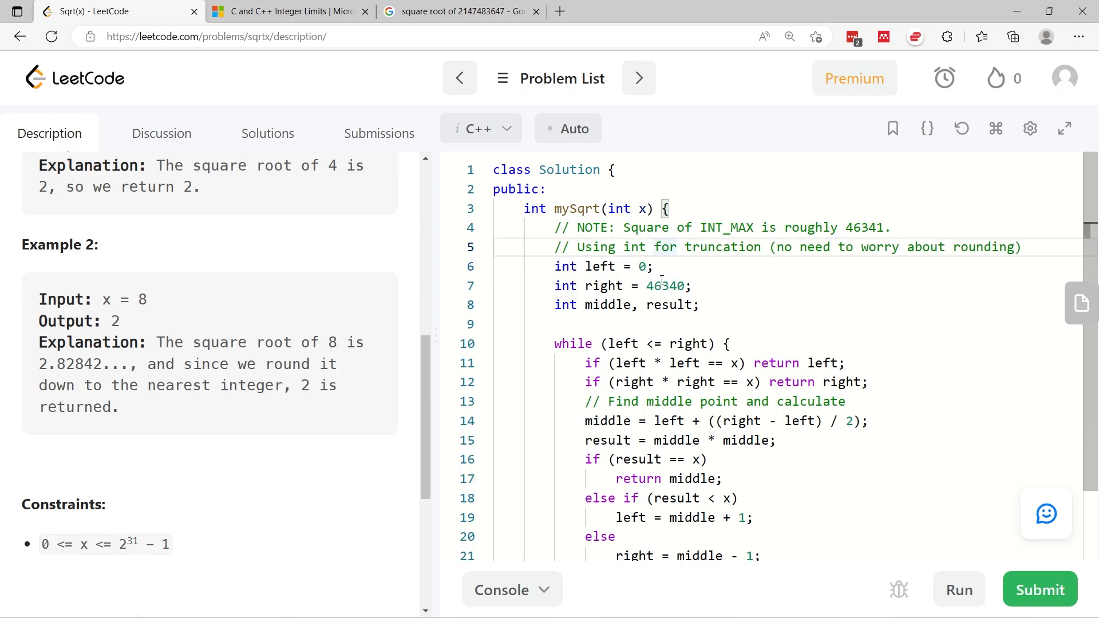
{"action": "mouse_move", "coordinate": [664, 276]}
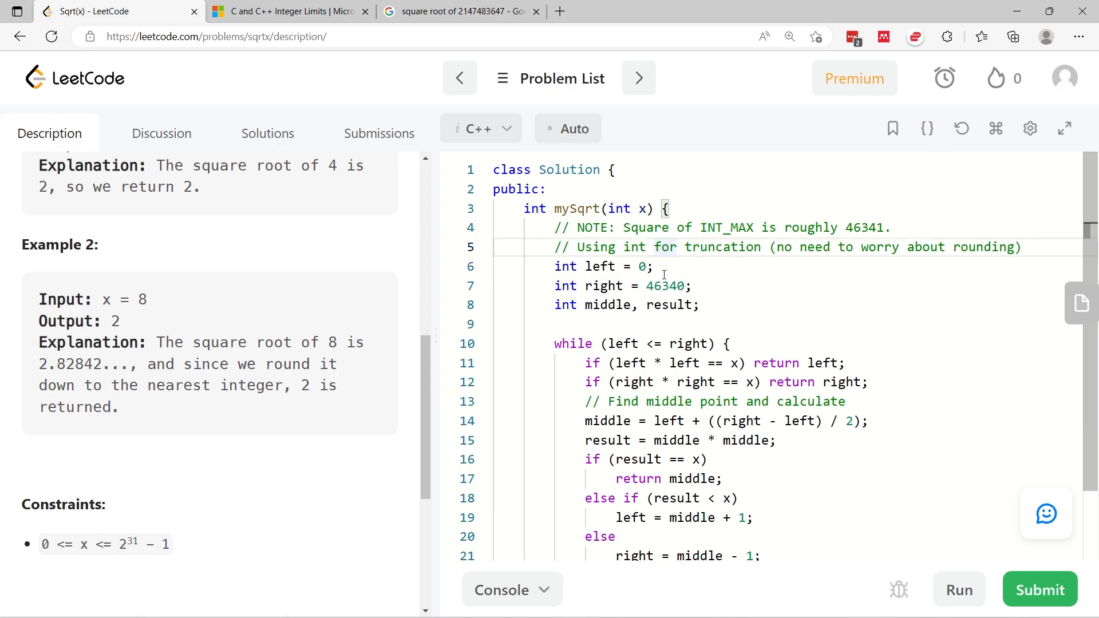
{"action": "mouse_move", "coordinate": [660, 251]}
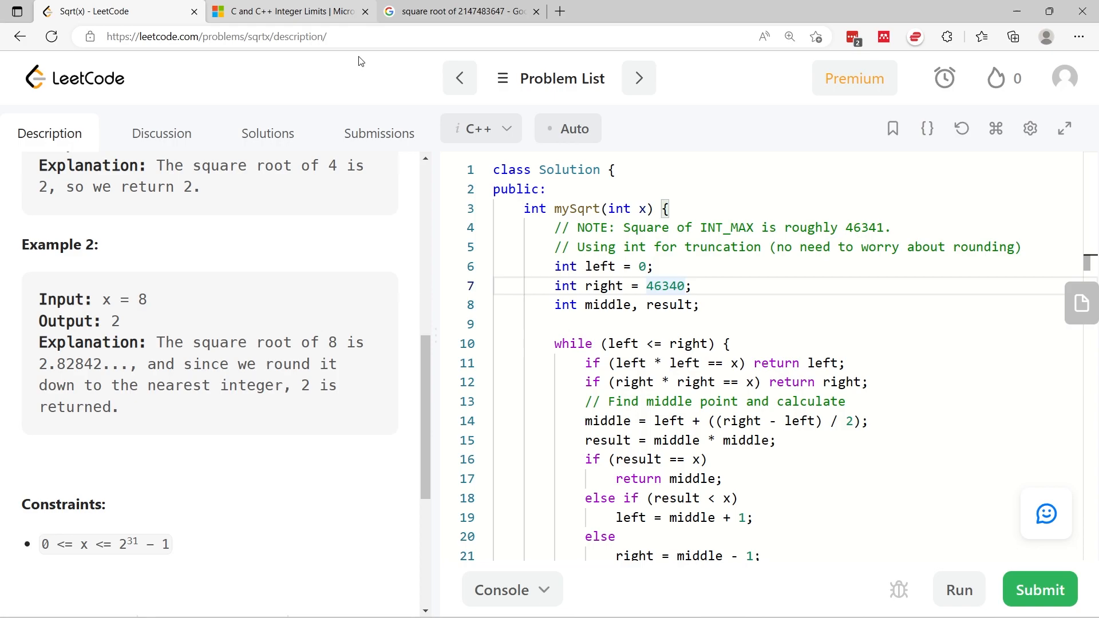
{"action": "left_click", "coordinate": [763, 227]}
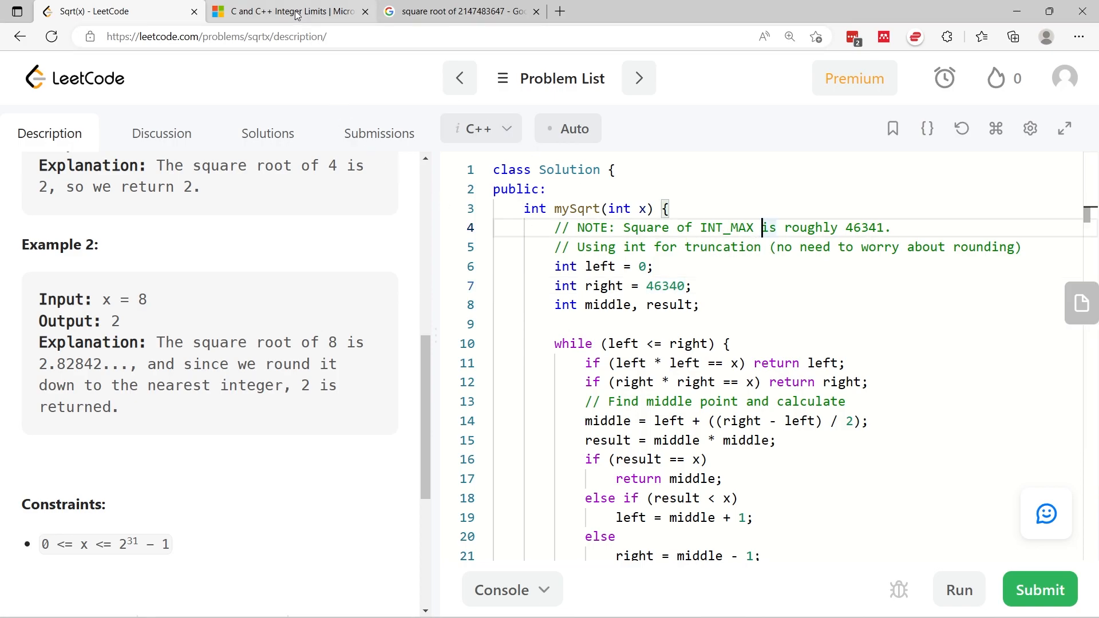
{"action": "left_click", "coordinate": [287, 12]}
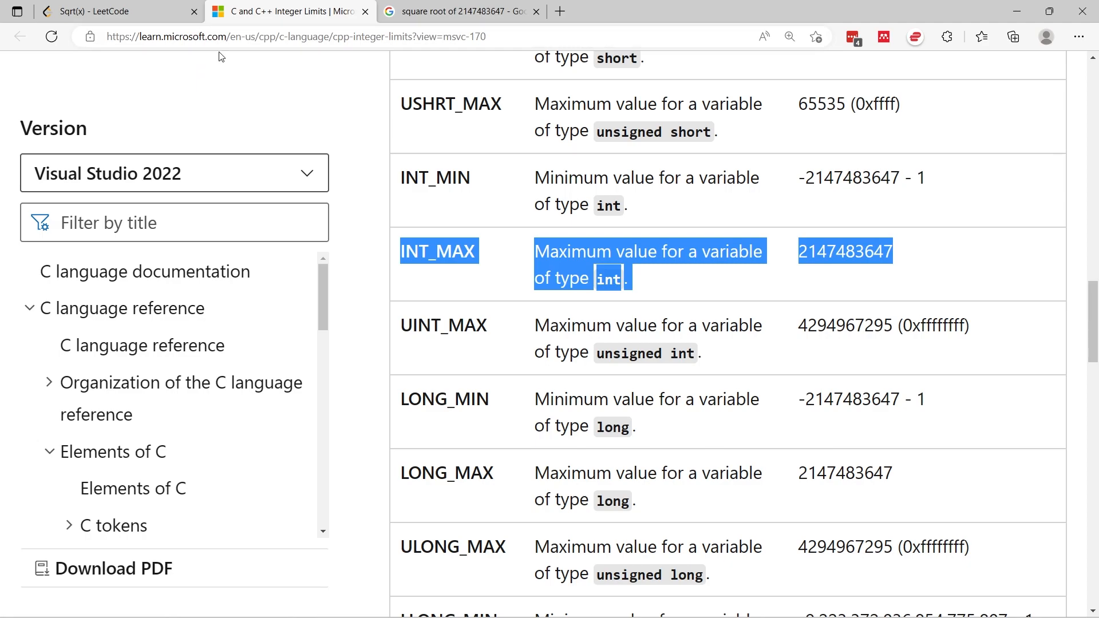
{"action": "left_click", "coordinate": [452, 268]}
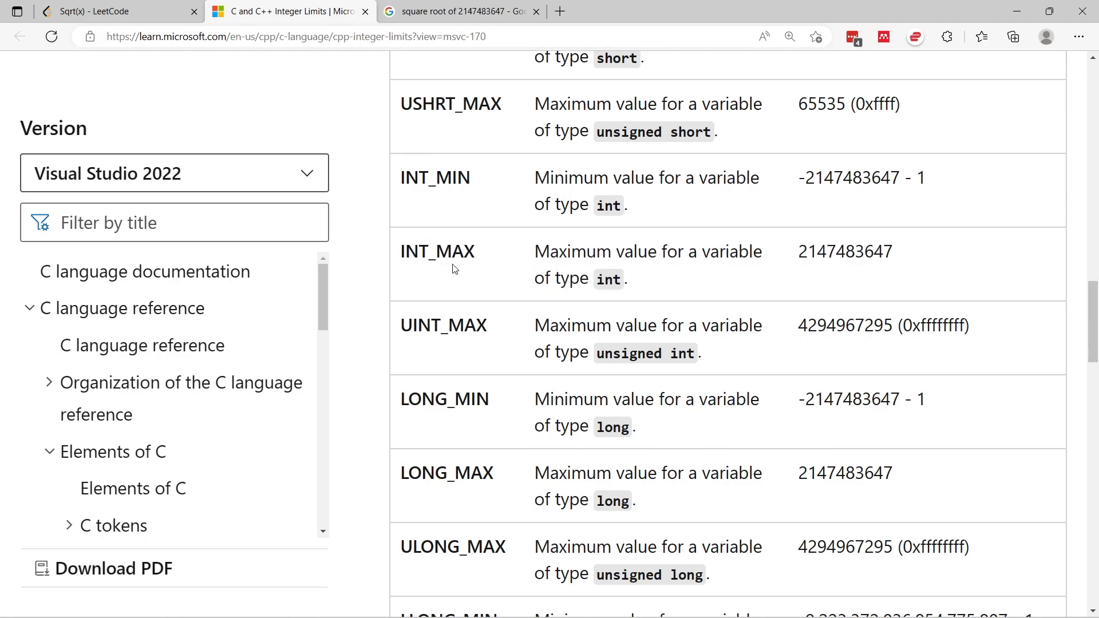
{"action": "mouse_move", "coordinate": [486, 283]}
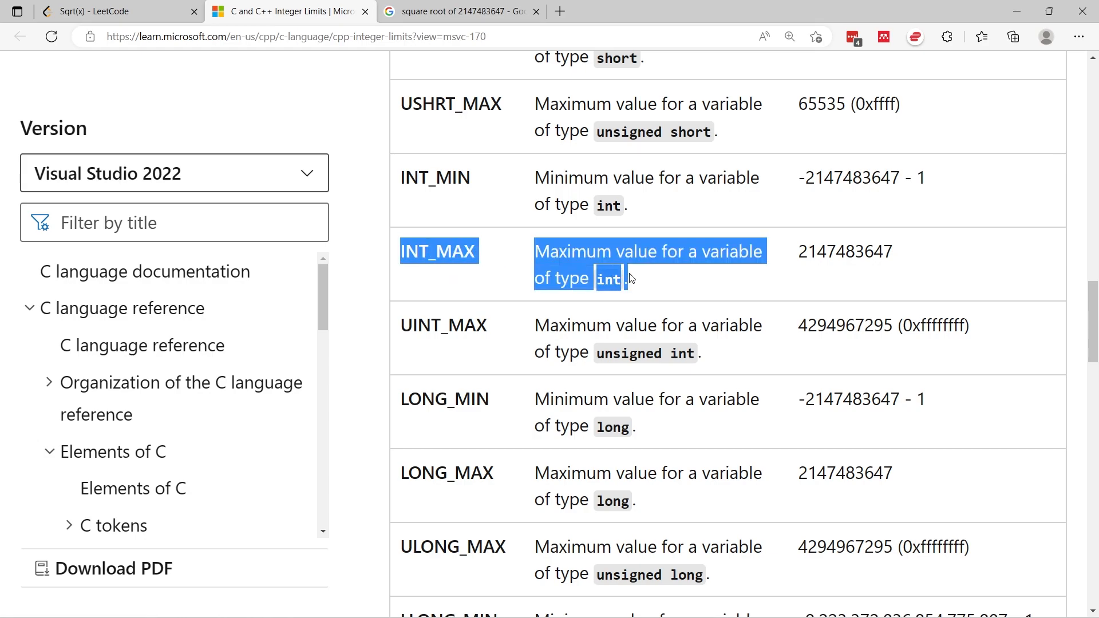
{"action": "mouse_move", "coordinate": [645, 279]}
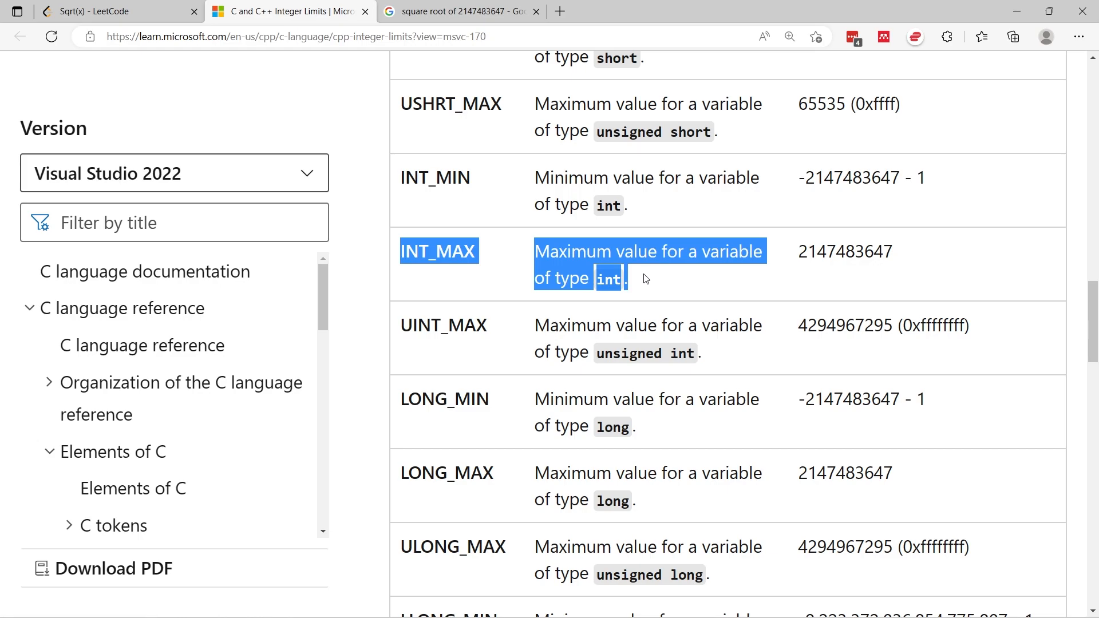
{"action": "left_click", "coordinate": [802, 251]}
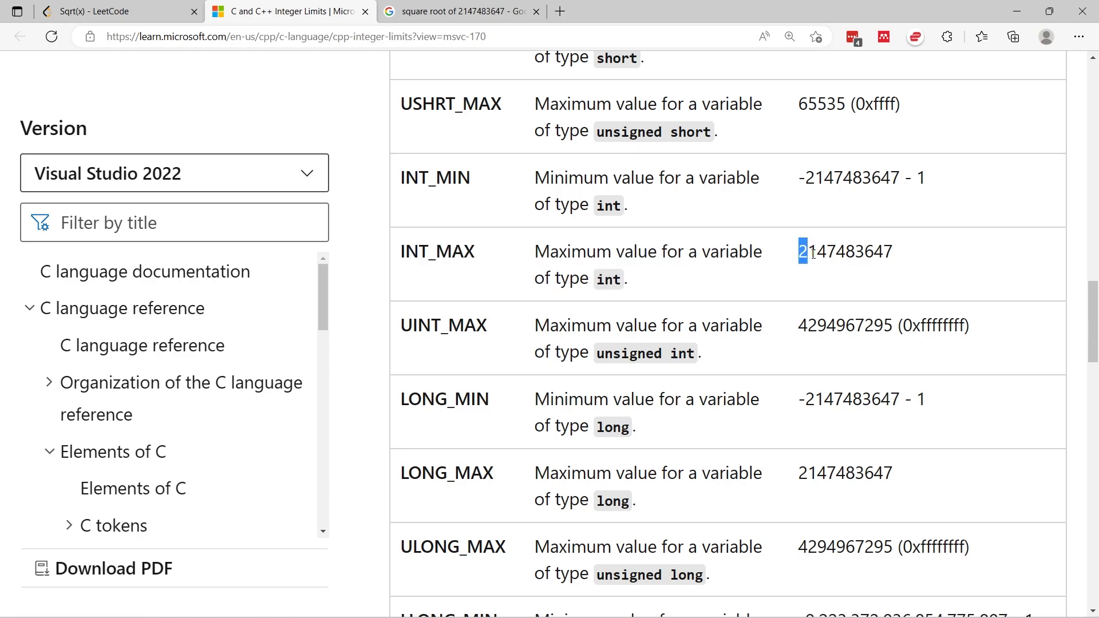
{"action": "double_click", "coordinate": [845, 250]}
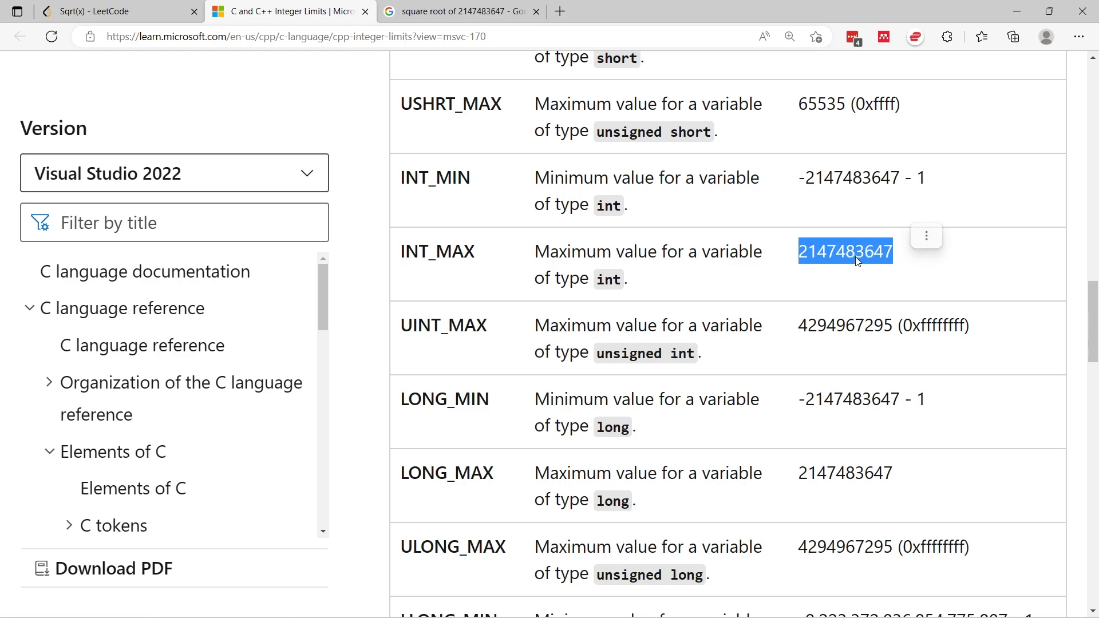
{"action": "left_click", "coordinate": [459, 11]}
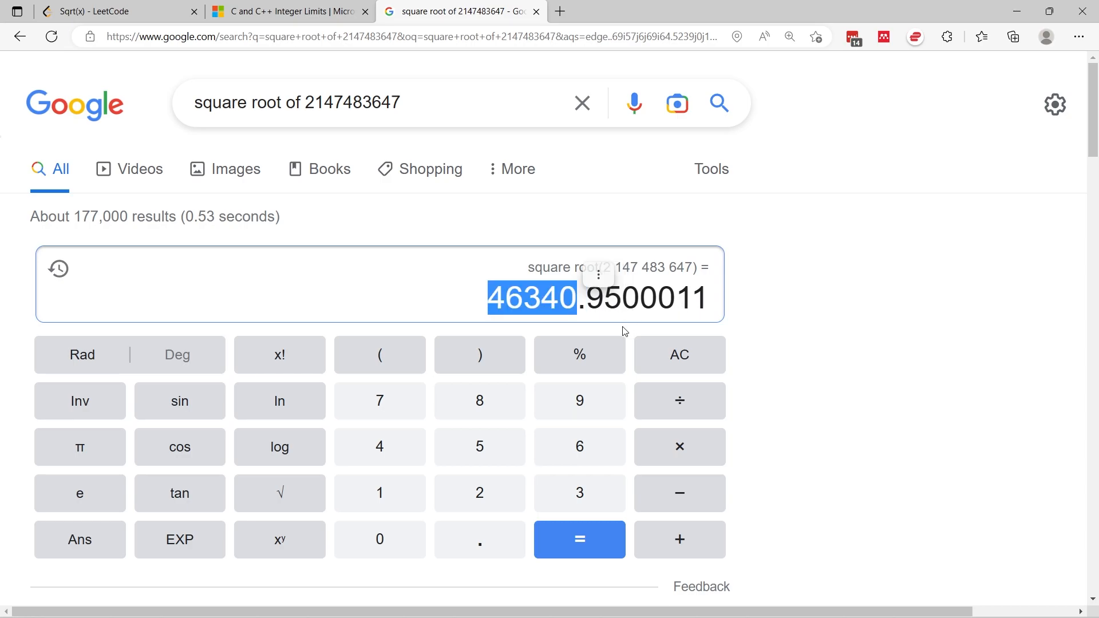
{"action": "mouse_move", "coordinate": [551, 313]}
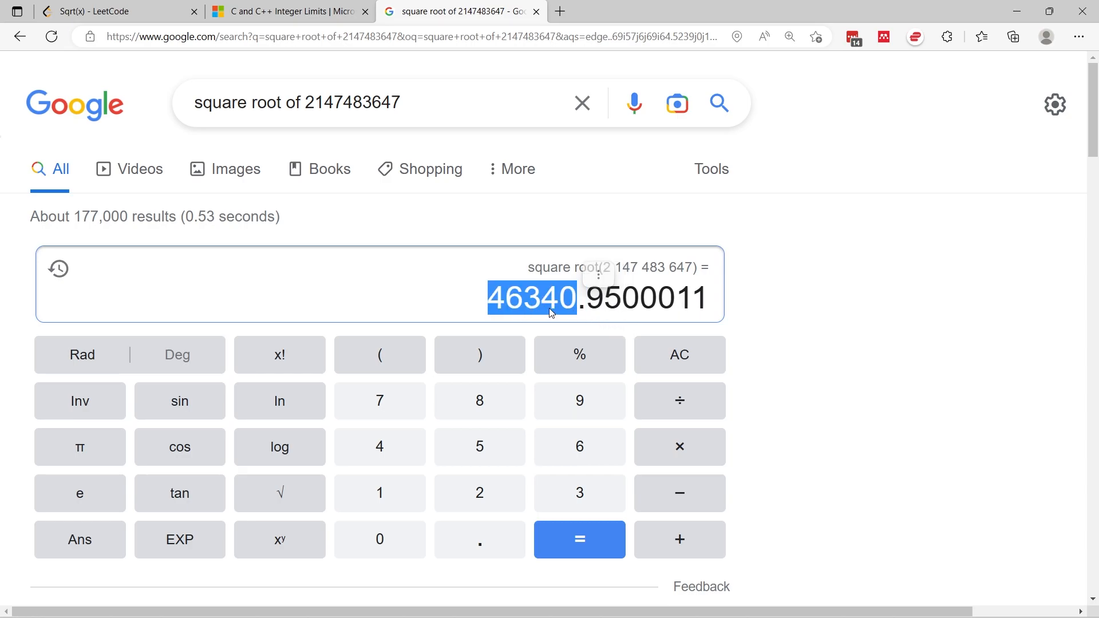
{"action": "left_click", "coordinate": [112, 12]}
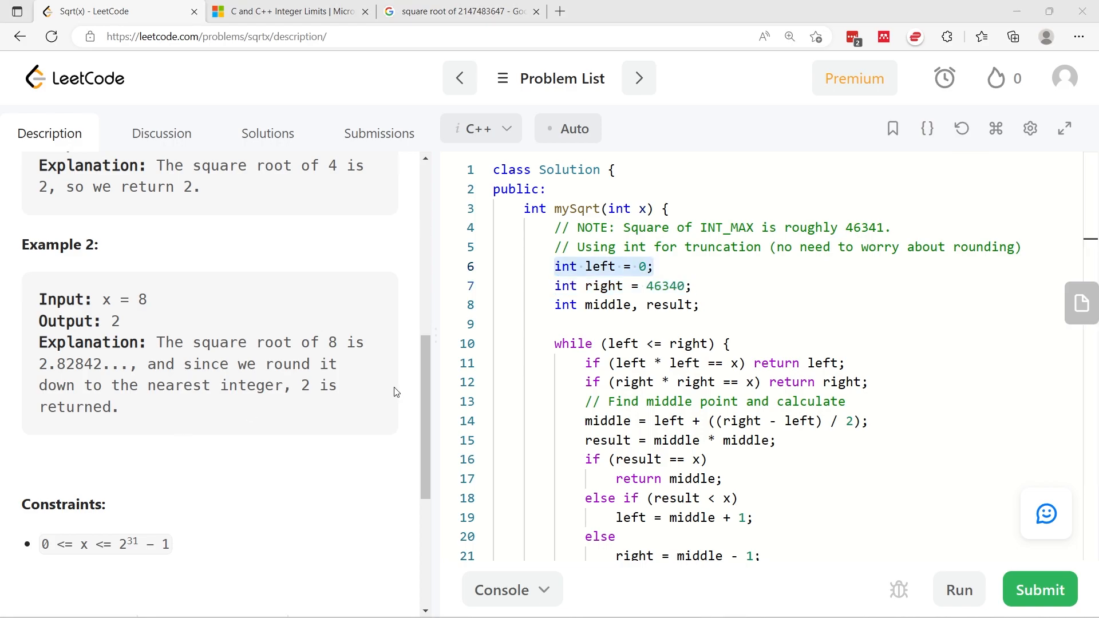
{"action": "mouse_move", "coordinate": [694, 308]}
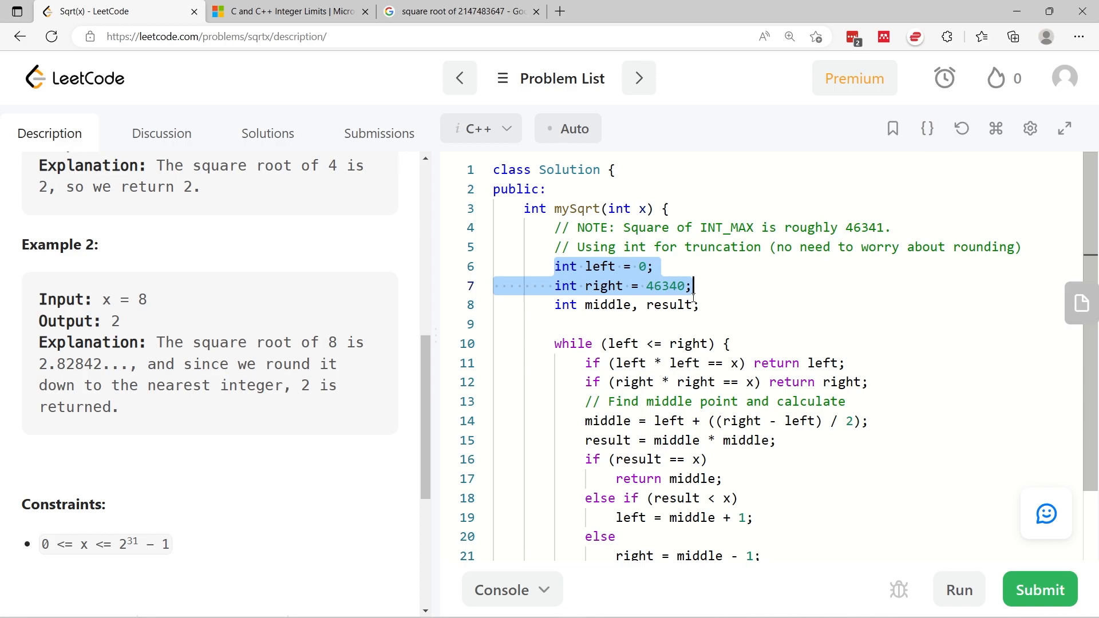
{"action": "mouse_move", "coordinate": [658, 300]}
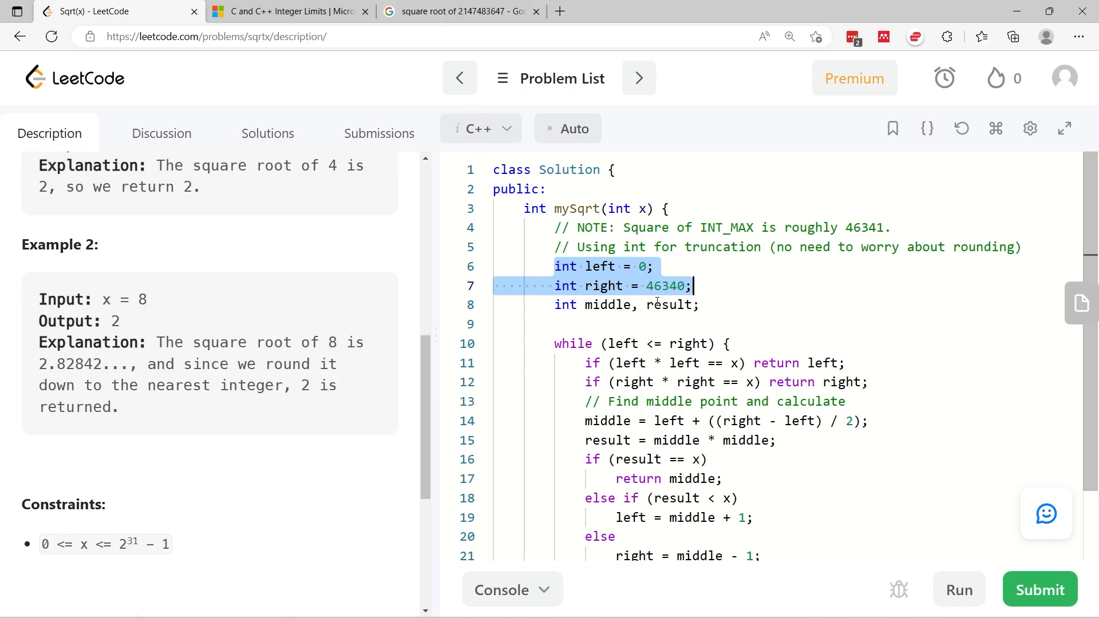
{"action": "left_click", "coordinate": [459, 11]}
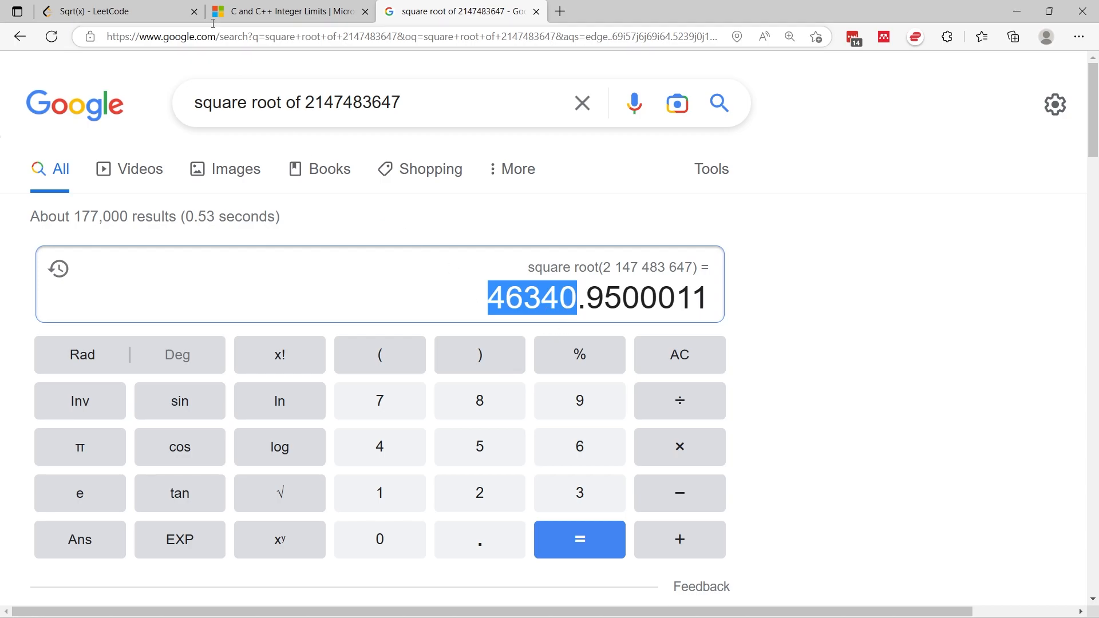
- Return to the Sqrt(x) solution and pick out the result variable in the declaration line
{"action": "left_click", "coordinate": [105, 12]}
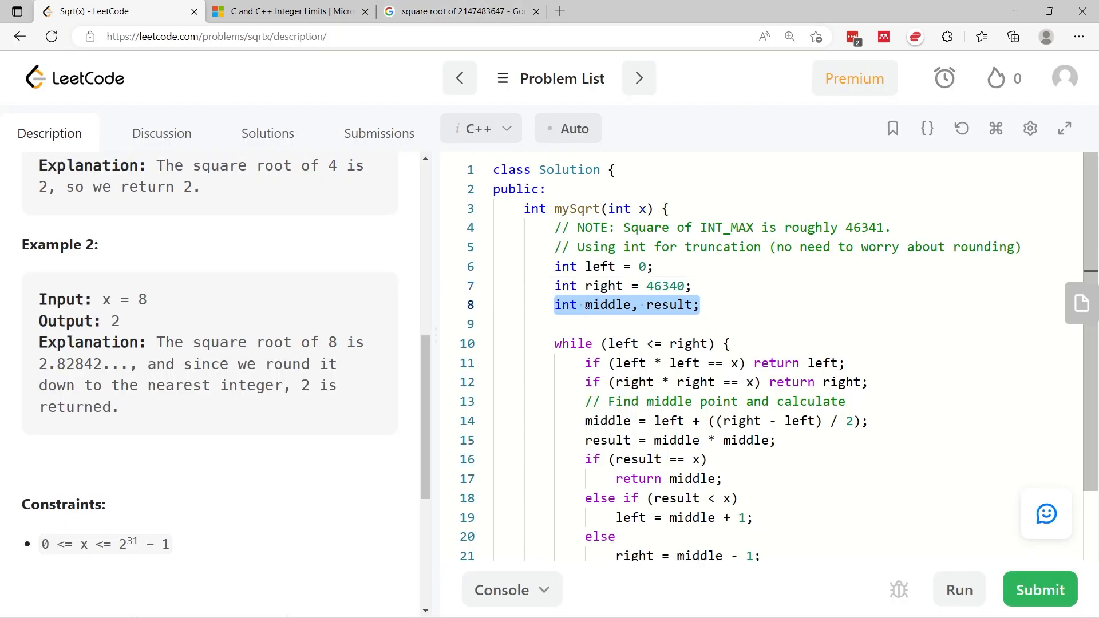
{"action": "left_click", "coordinate": [644, 305]}
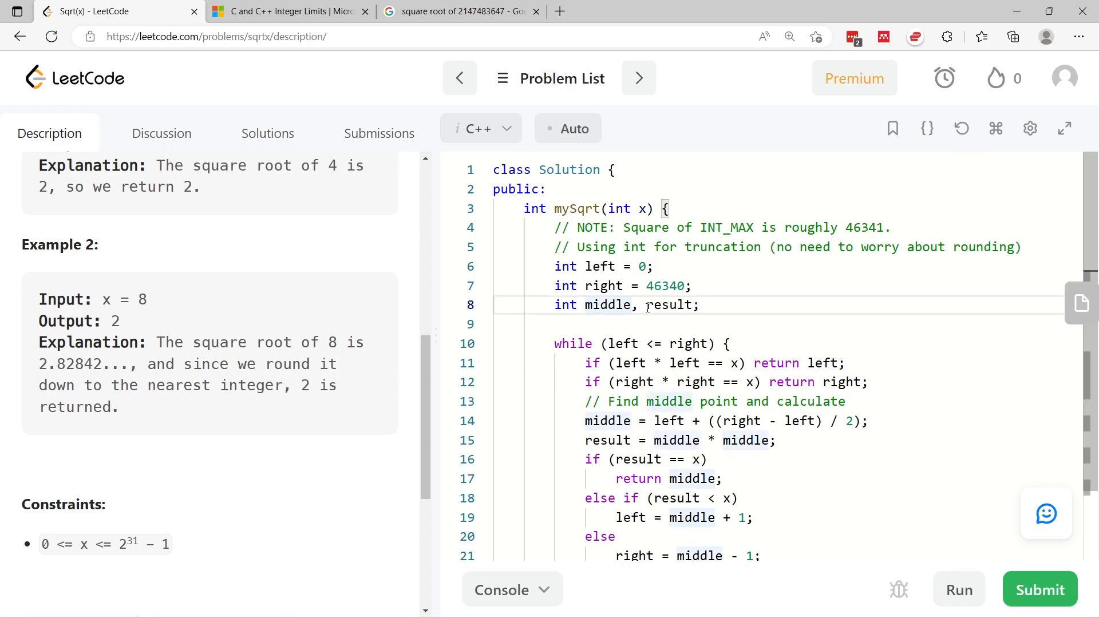
{"action": "double_click", "coordinate": [668, 304]}
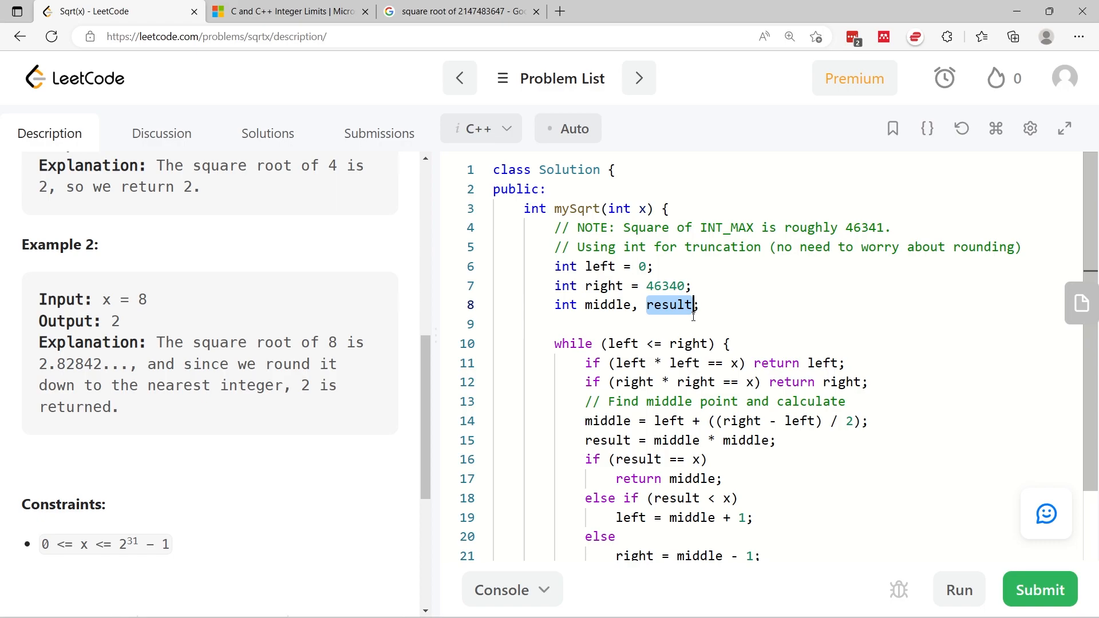
{"action": "scroll", "scroll_direction": "down", "scroll_amount": 3}
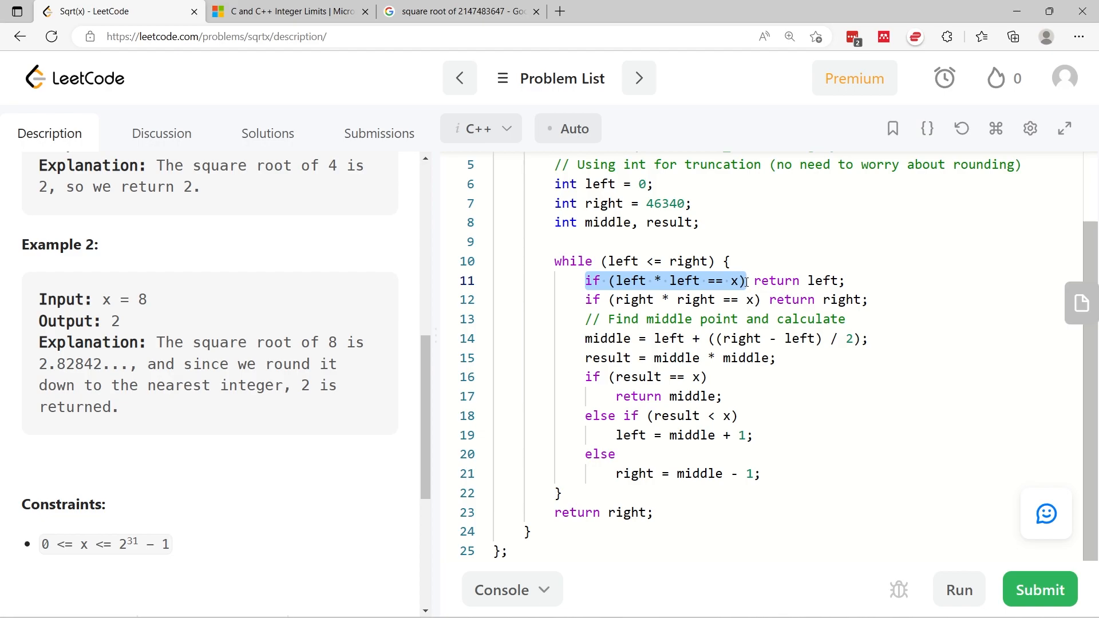
{"action": "mouse_move", "coordinate": [743, 282]}
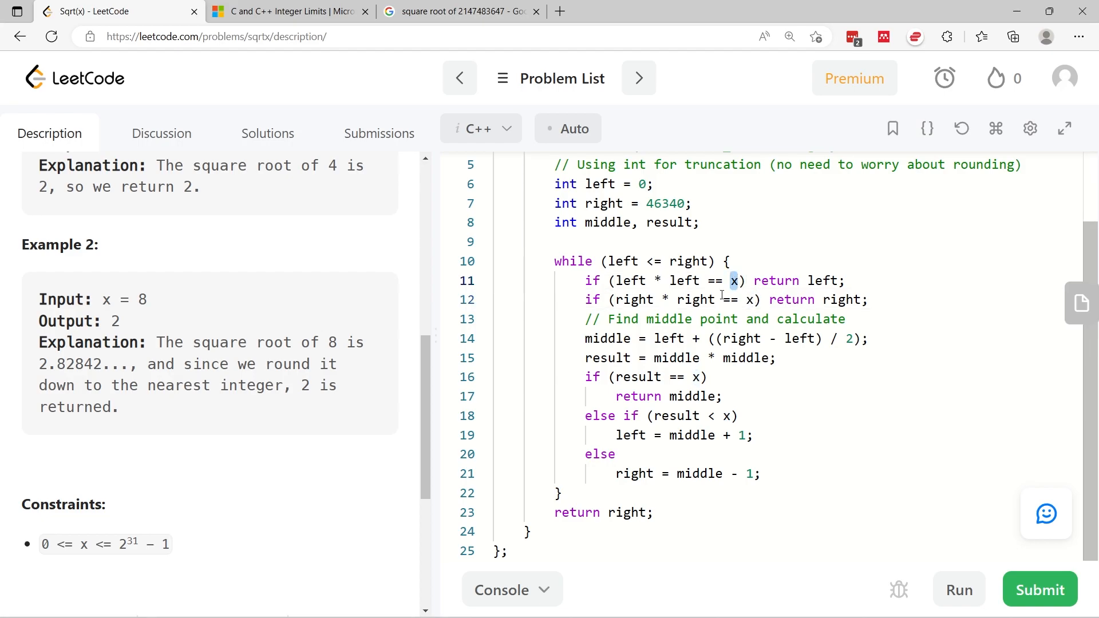
{"action": "double_click", "coordinate": [629, 281]}
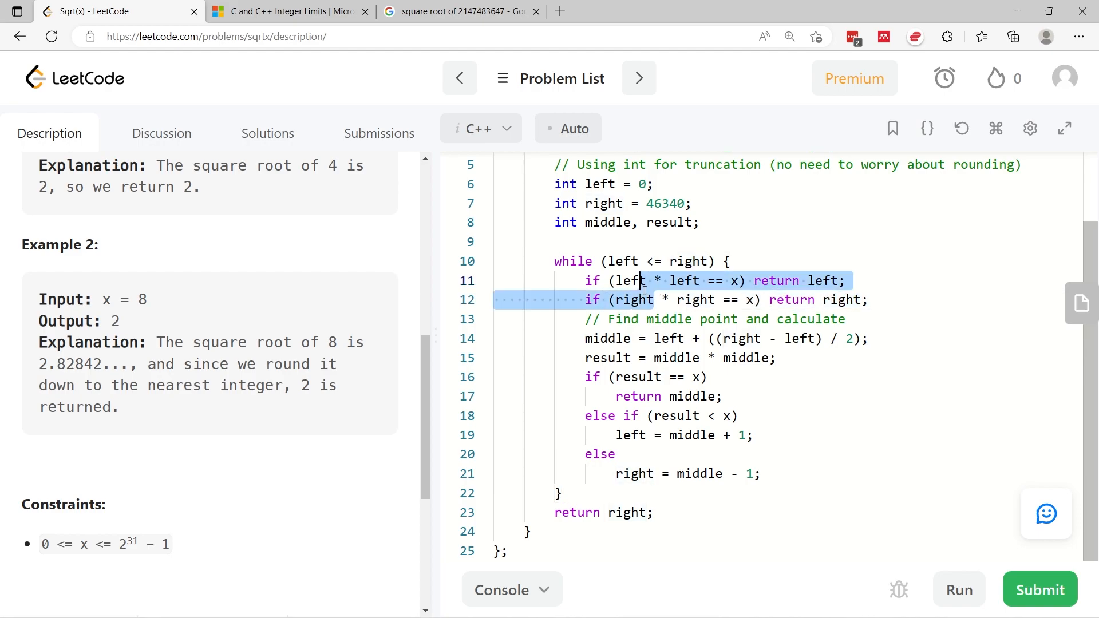
{"action": "double_click", "coordinate": [634, 299]}
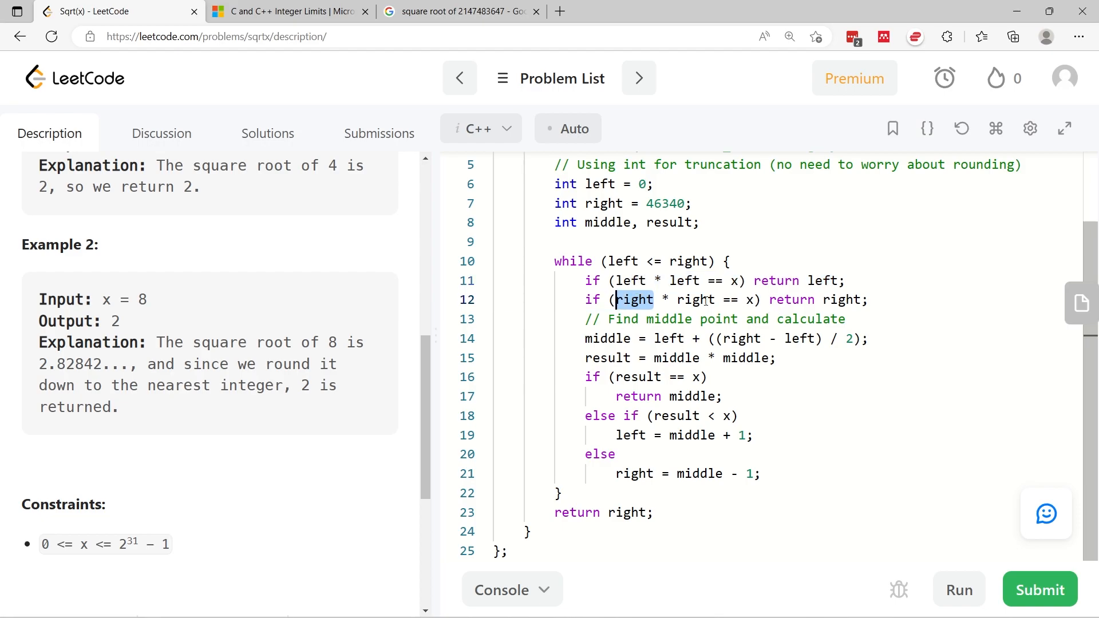
{"action": "left_click", "coordinate": [747, 299]}
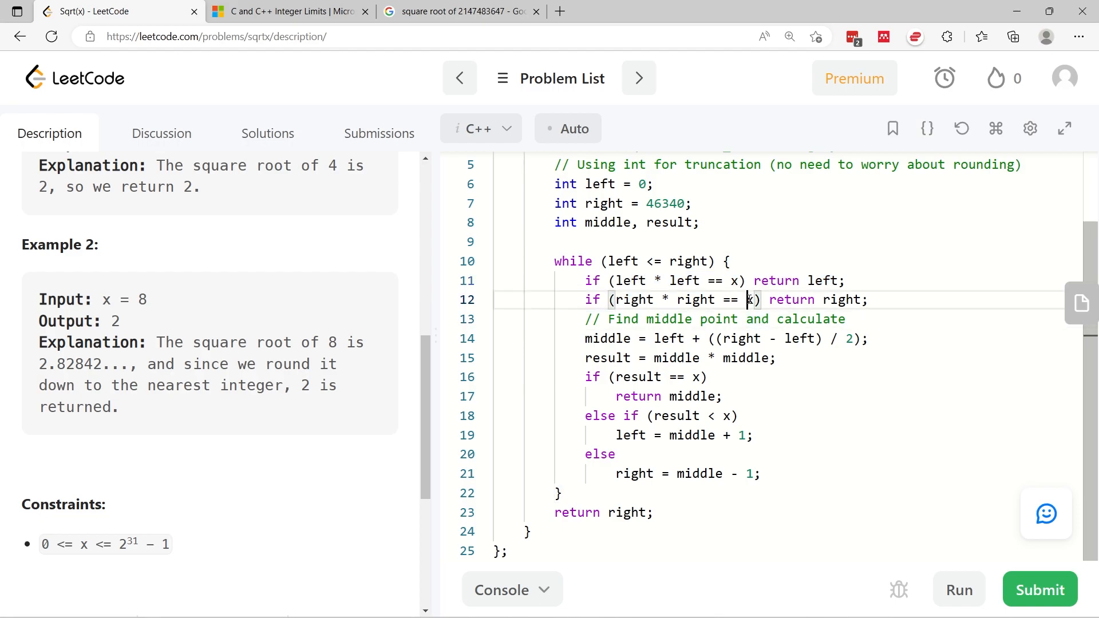
{"action": "double_click", "coordinate": [849, 299]}
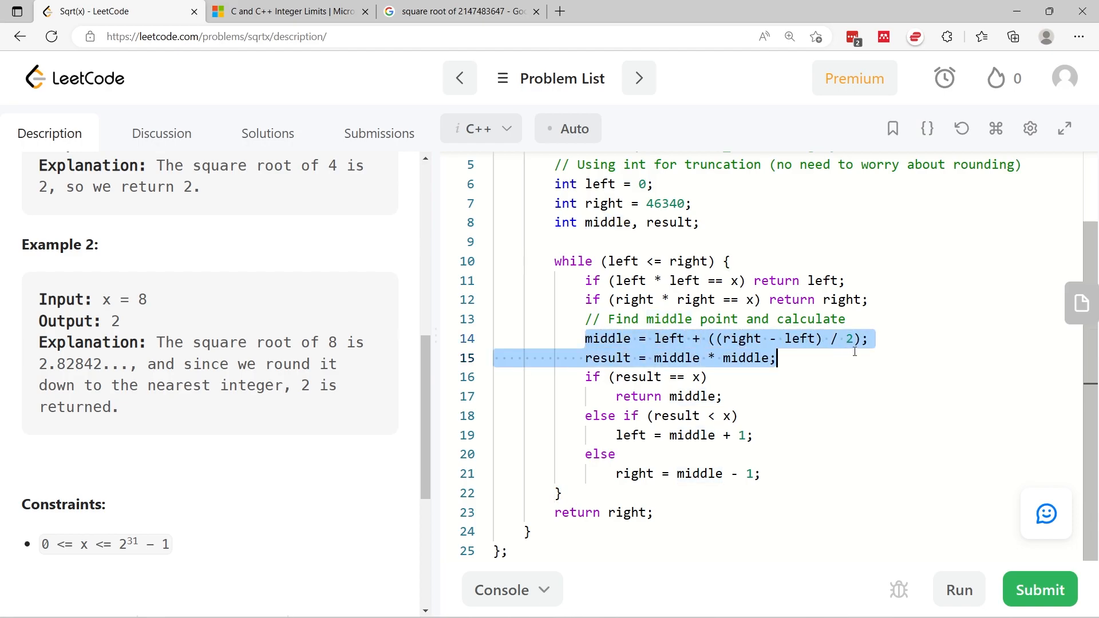
{"action": "left_click", "coordinate": [713, 339]}
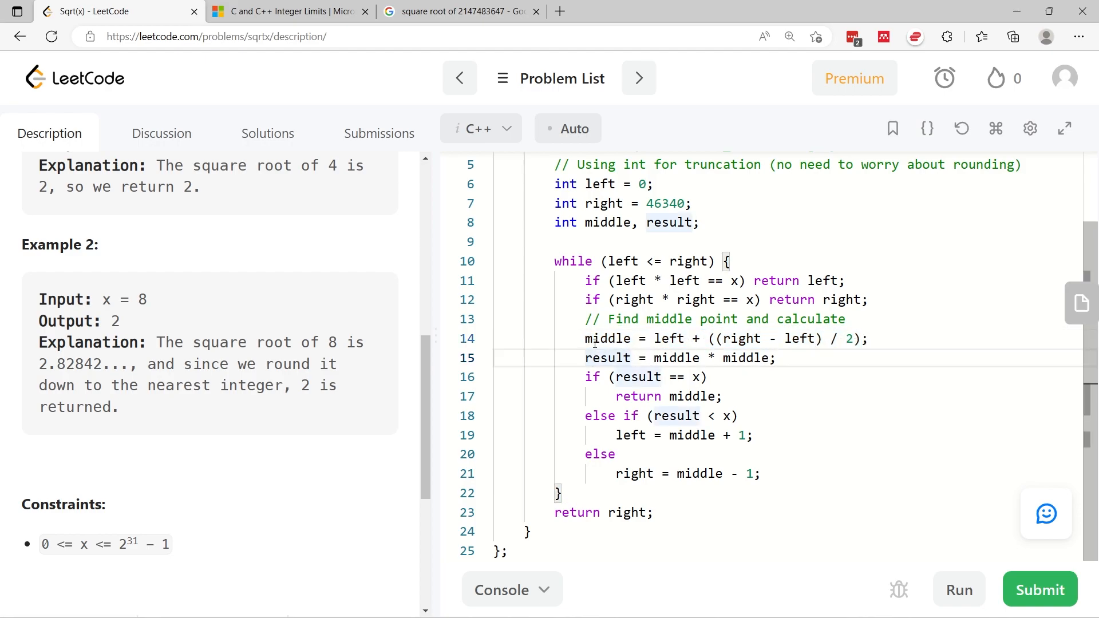
{"action": "double_click", "coordinate": [608, 339]}
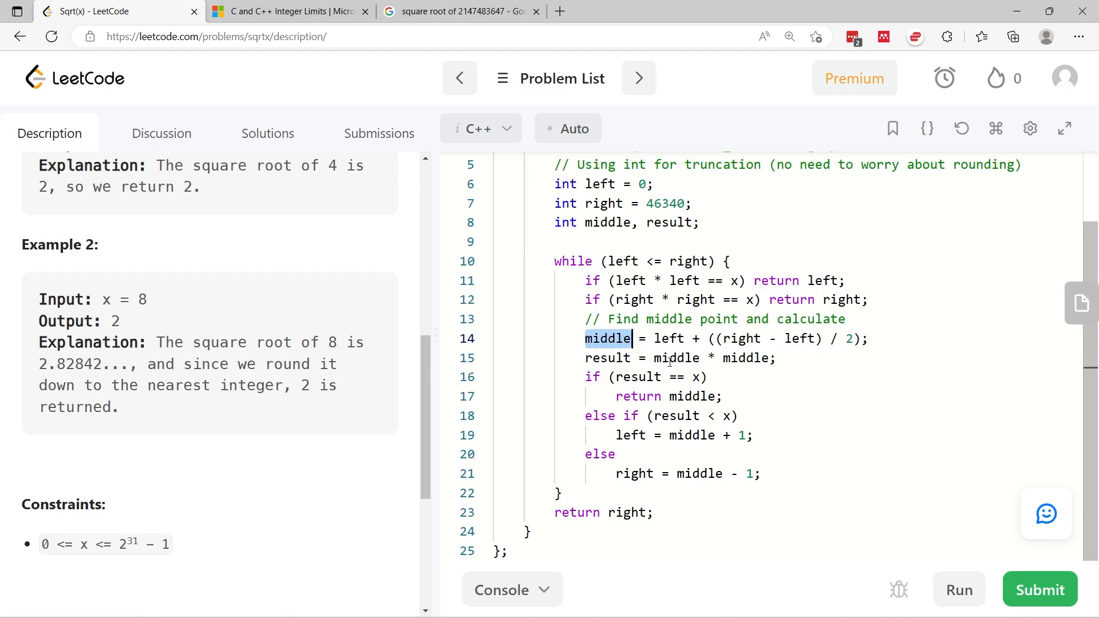
{"action": "left_click", "coordinate": [676, 359]}
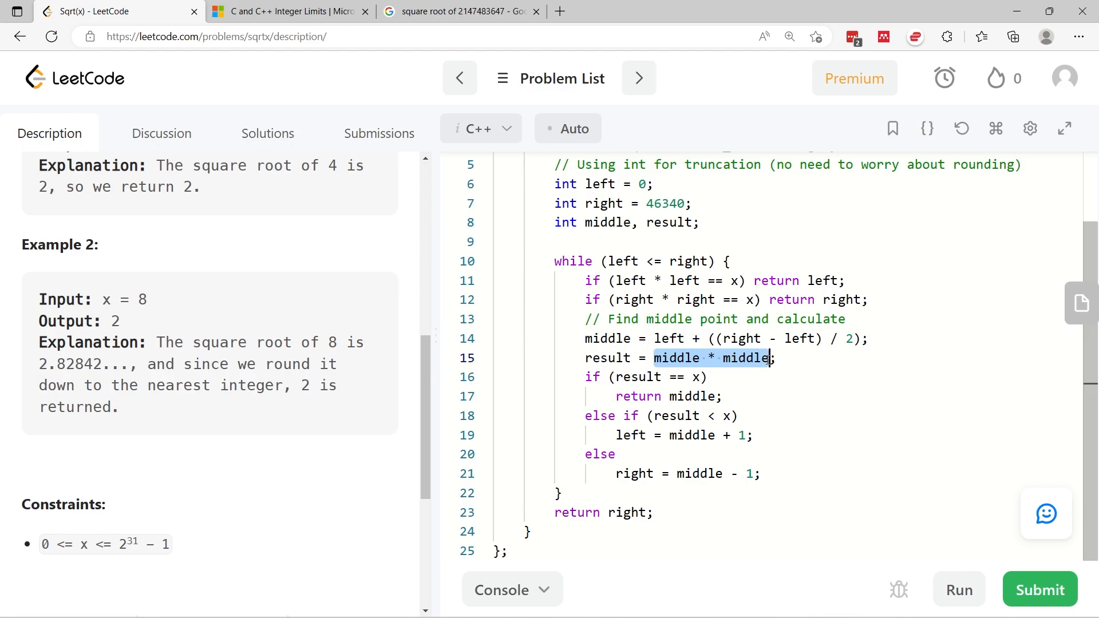
{"action": "double_click", "coordinate": [608, 358]}
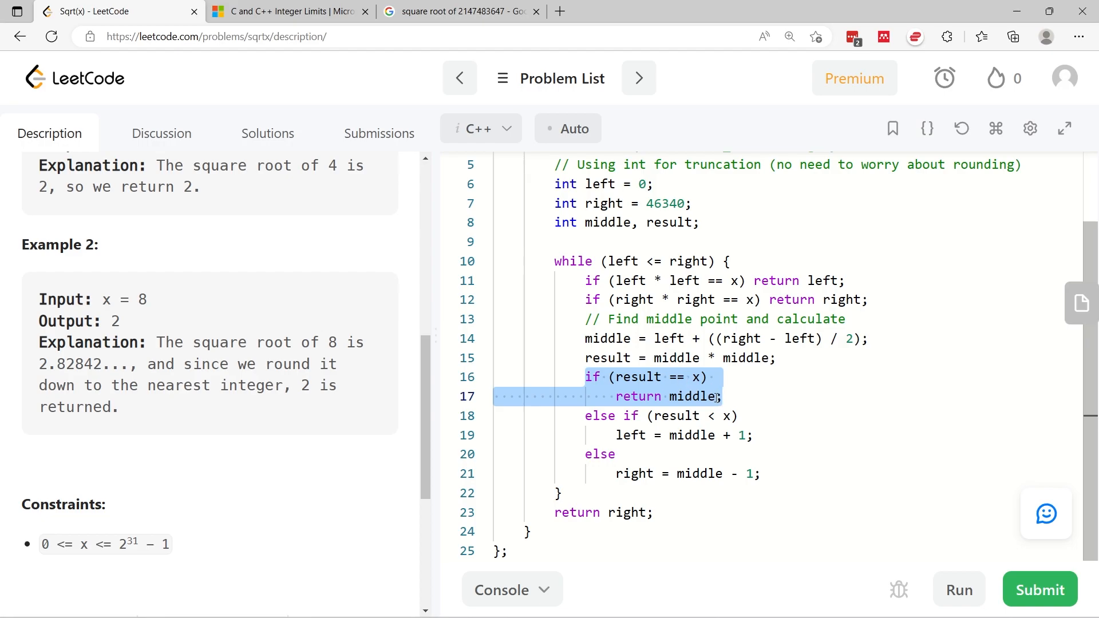
{"action": "left_click", "coordinate": [588, 428]}
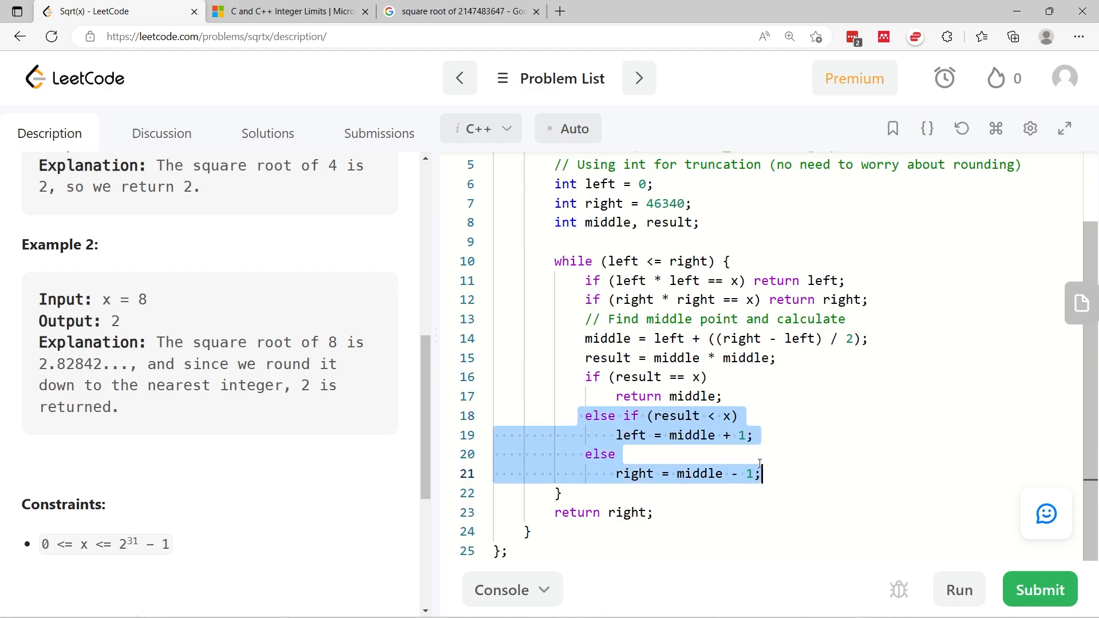
{"action": "left_click", "coordinate": [694, 416]}
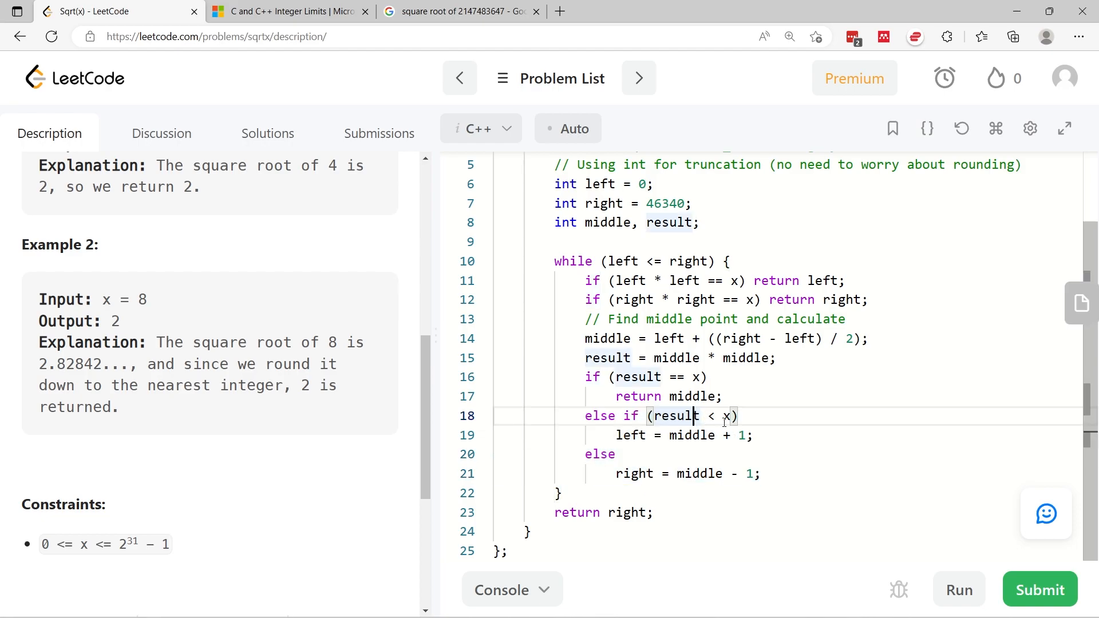
{"action": "double_click", "coordinate": [678, 416]}
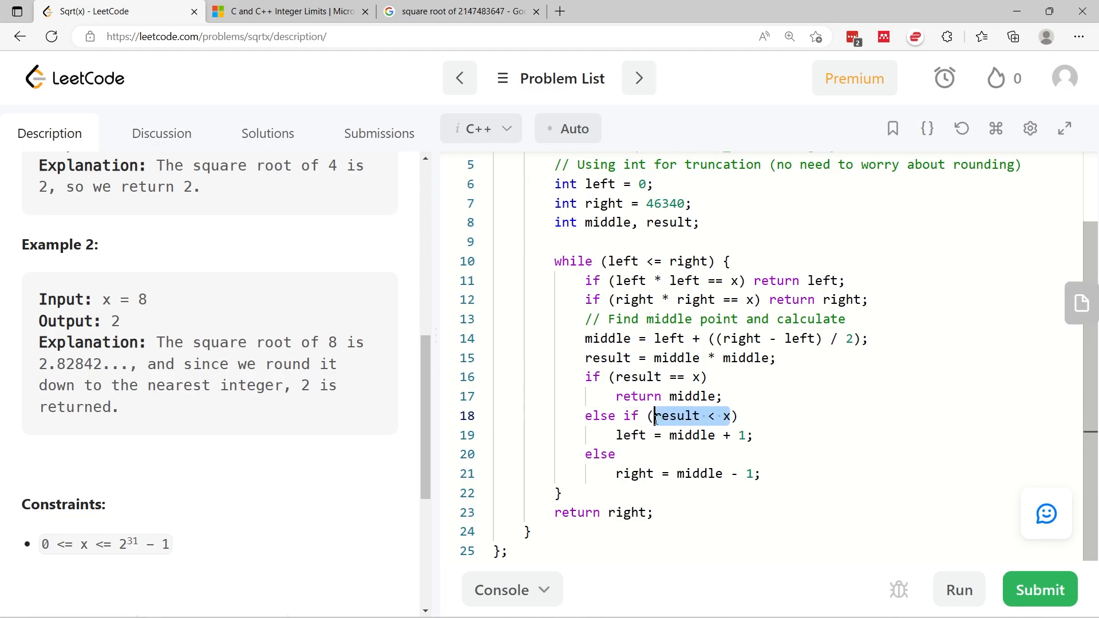
{"action": "left_click", "coordinate": [664, 435]}
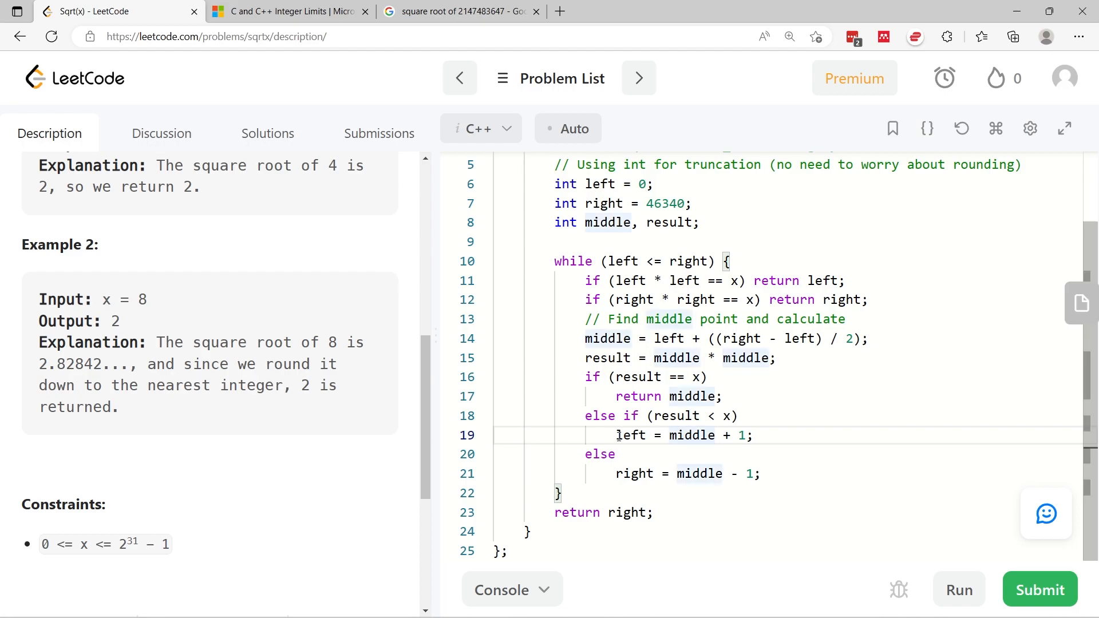
{"action": "double_click", "coordinate": [629, 435]}
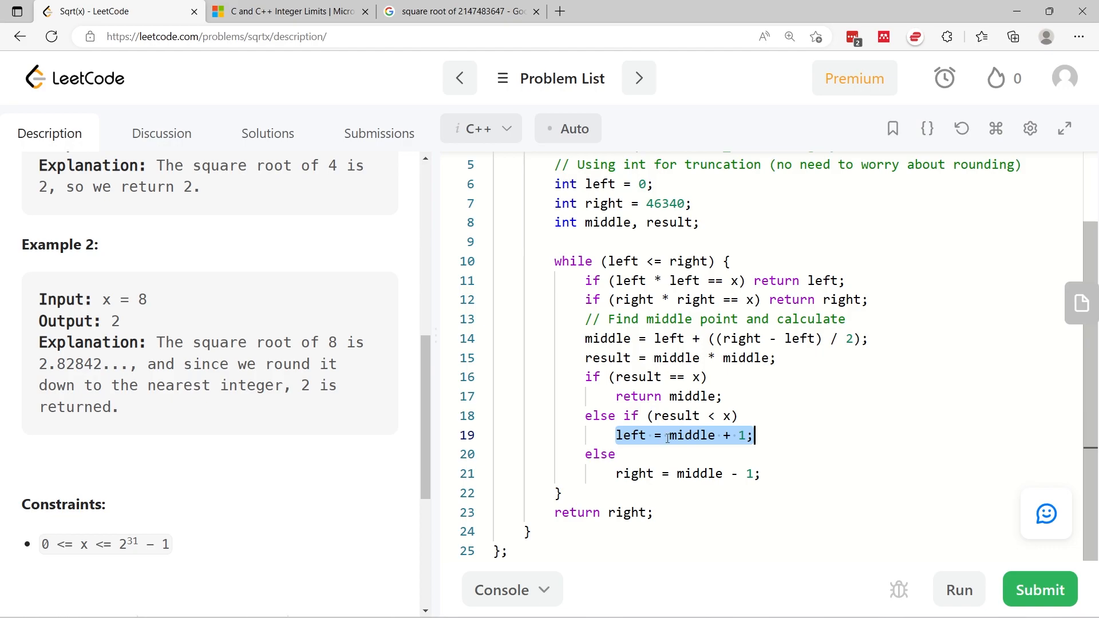
{"action": "mouse_move", "coordinate": [671, 448]}
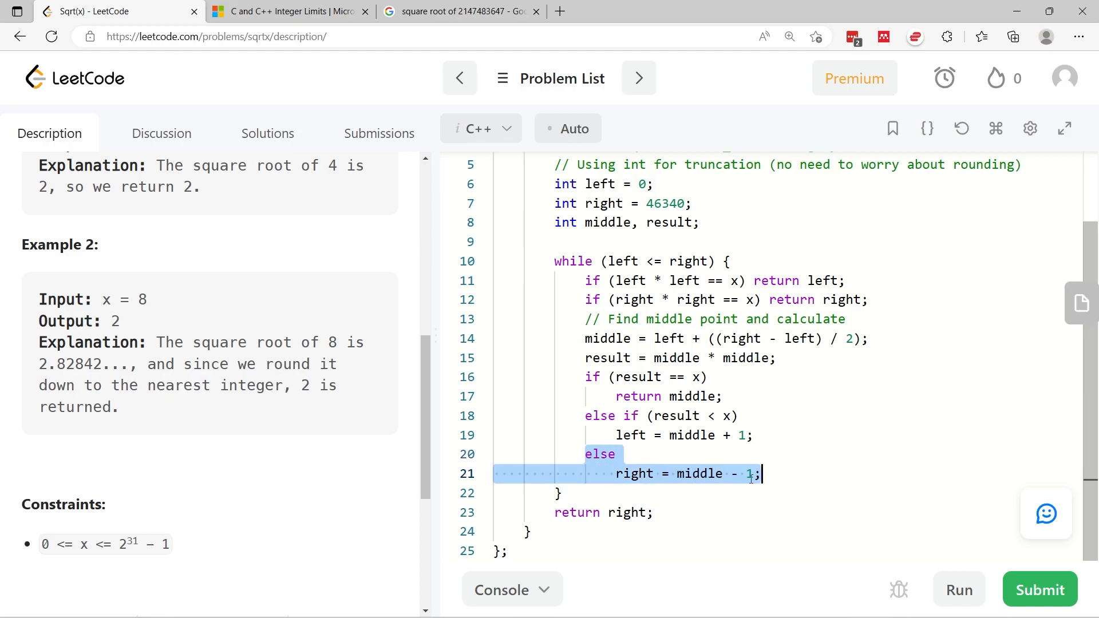
{"action": "left_click", "coordinate": [708, 473]}
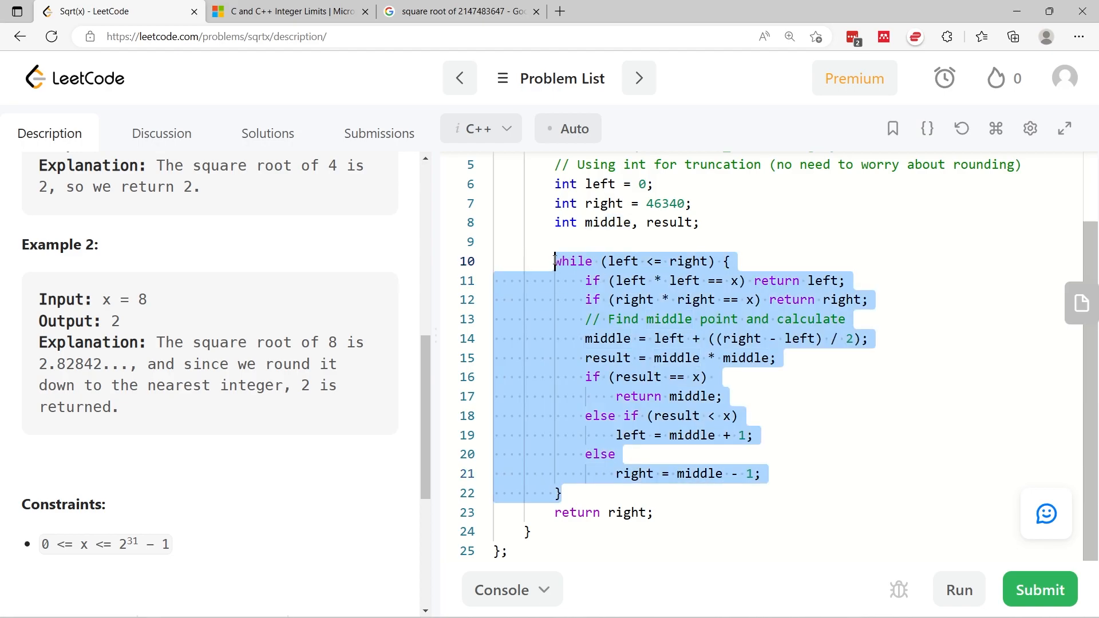
- Run the C++ solution on the sample test cases, getting Accepted with 0 ms runtime
{"action": "left_click", "coordinate": [670, 281]}
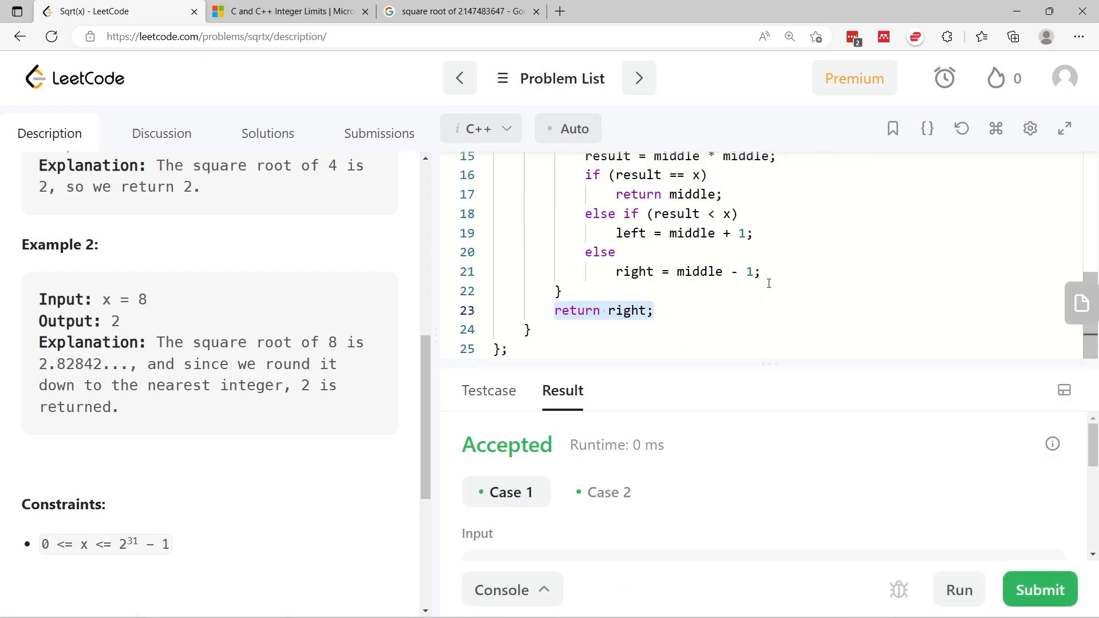
- Look over the test results and the code before submitting the solution
{"action": "scroll", "scroll_direction": "up", "scroll_amount": 3}
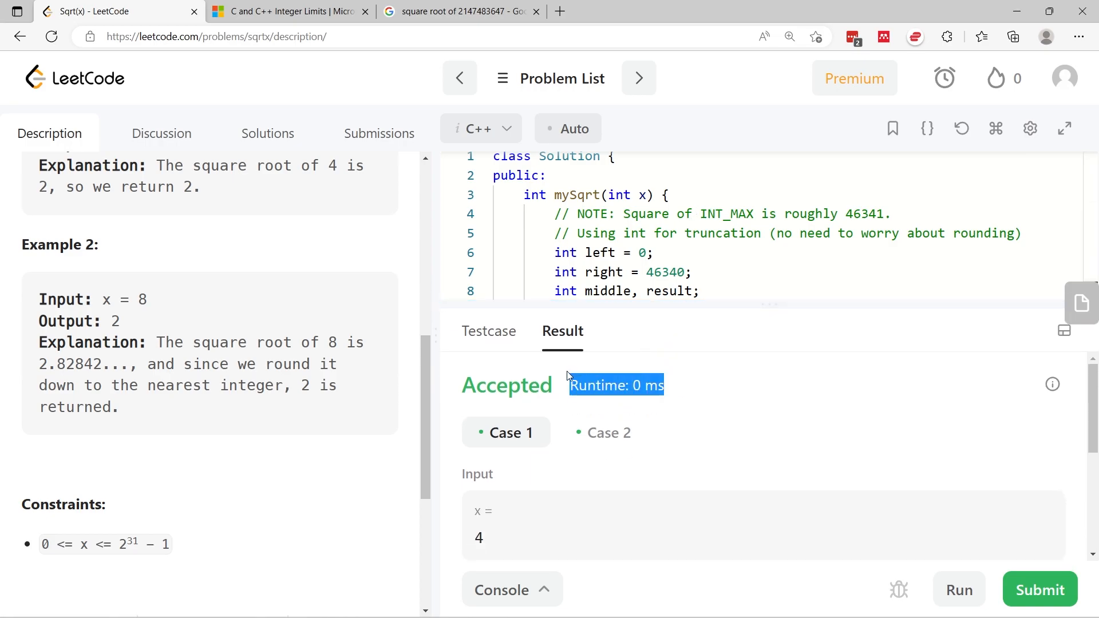
{"action": "scroll", "scroll_direction": "down", "scroll_amount": 3}
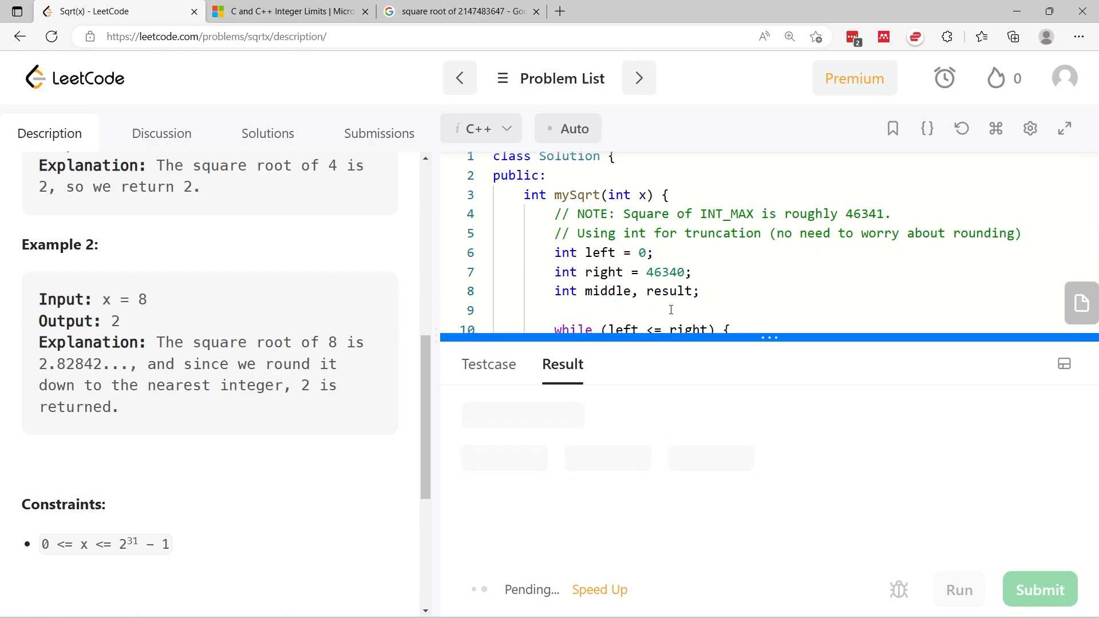
- Review the Accepted submission: 0 ms runtime beating 100% and 5.9 MB beating 87.21%
{"action": "left_click", "coordinate": [1039, 589]}
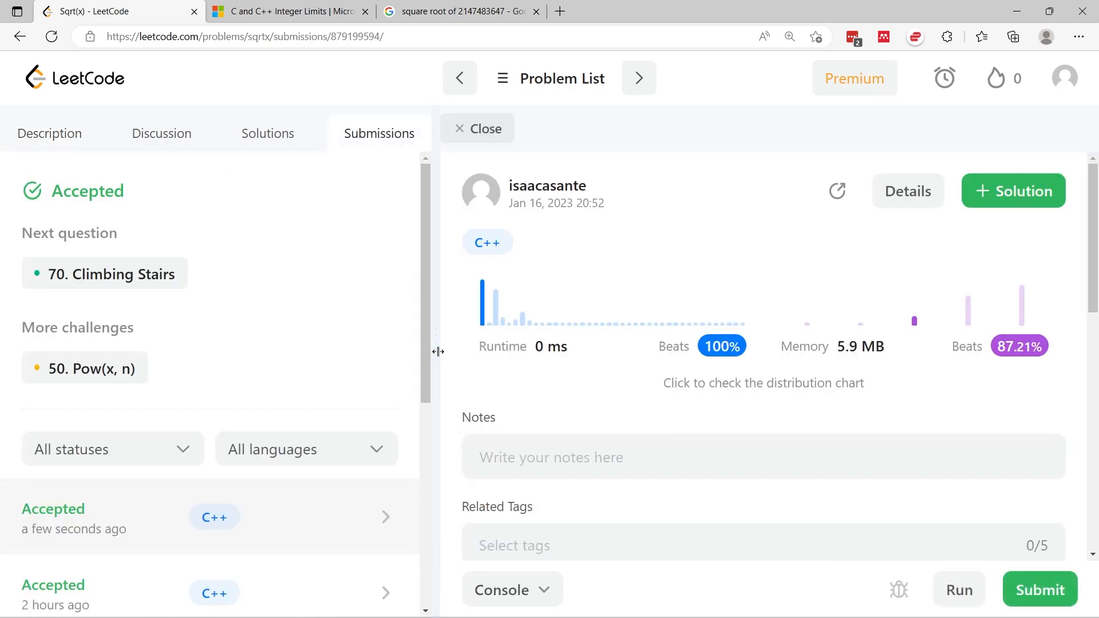
{"action": "double_click", "coordinate": [551, 346]}
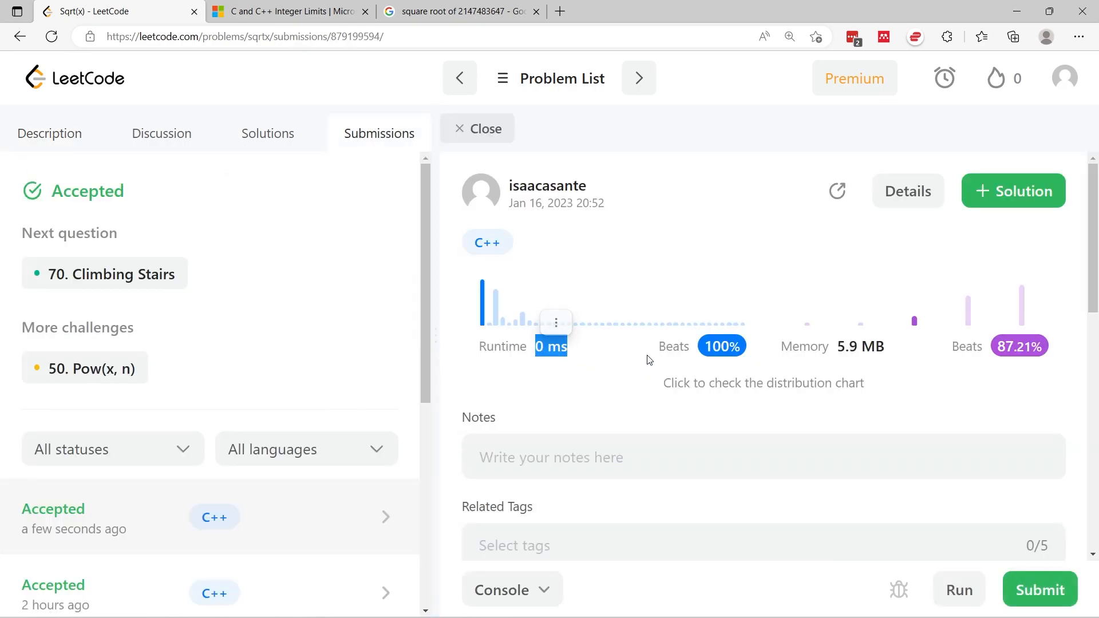
{"action": "scroll", "scroll_direction": "down", "scroll_amount": 3}
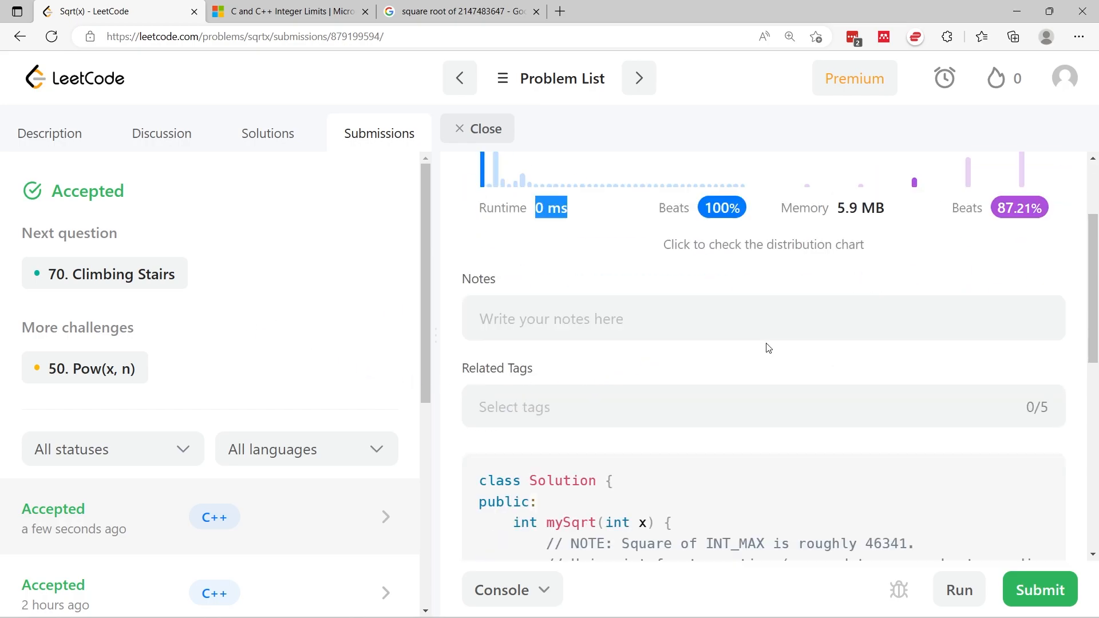
{"action": "scroll", "scroll_direction": "up", "scroll_amount": 3}
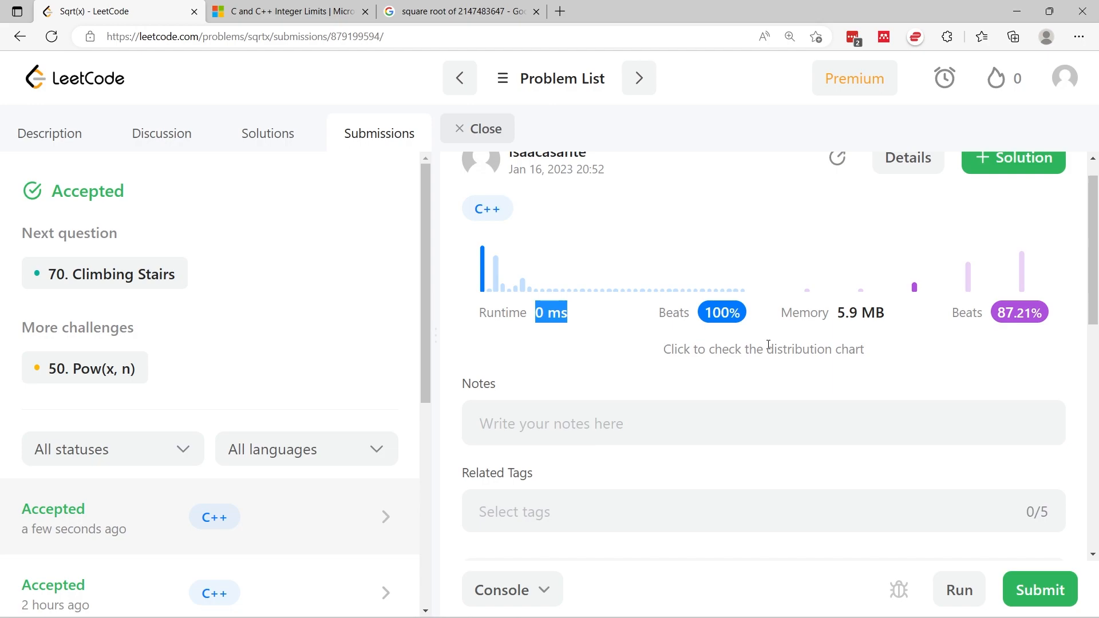
{"action": "mouse_move", "coordinate": [528, 275]}
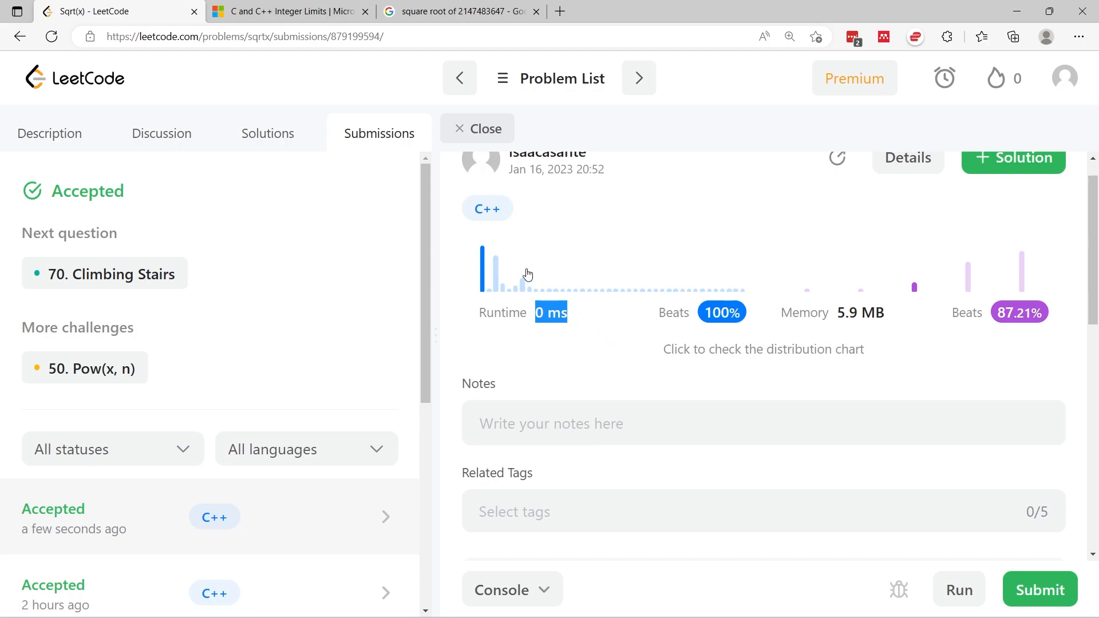
{"action": "mouse_move", "coordinate": [161, 245]}
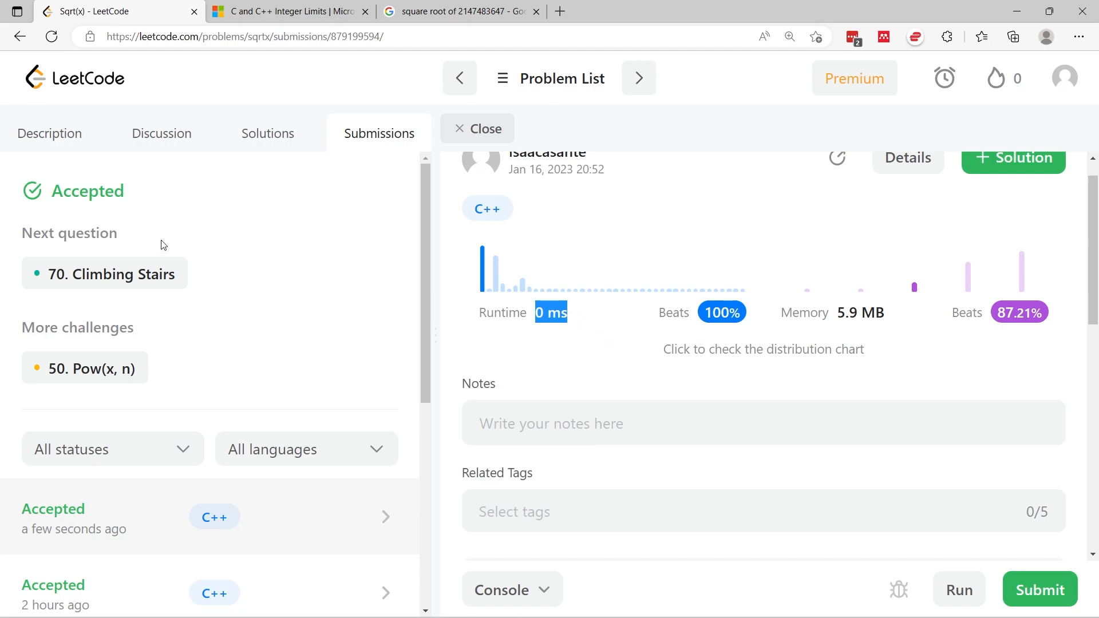